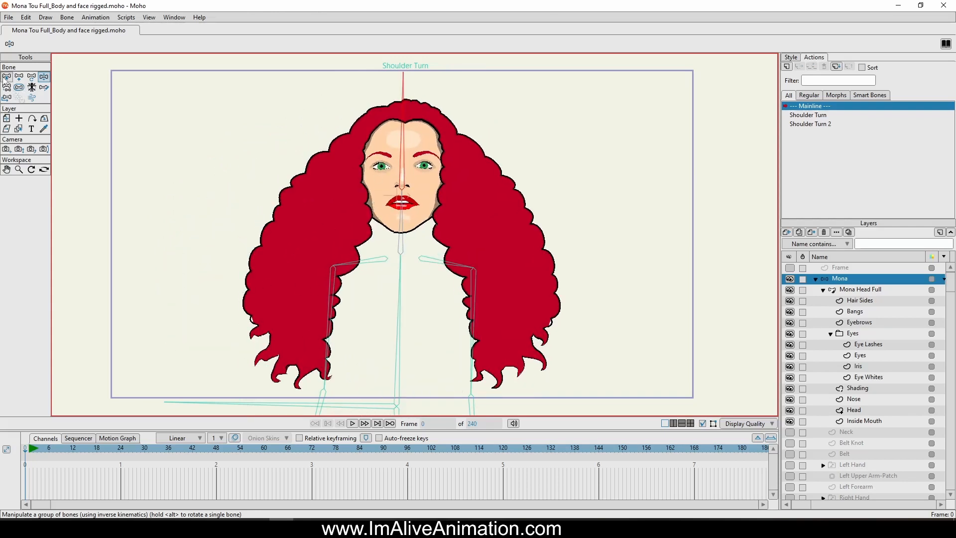
# Step: Pick the Select Bone tool and make Mona Head Full the active layer
pyautogui.click(6, 77)
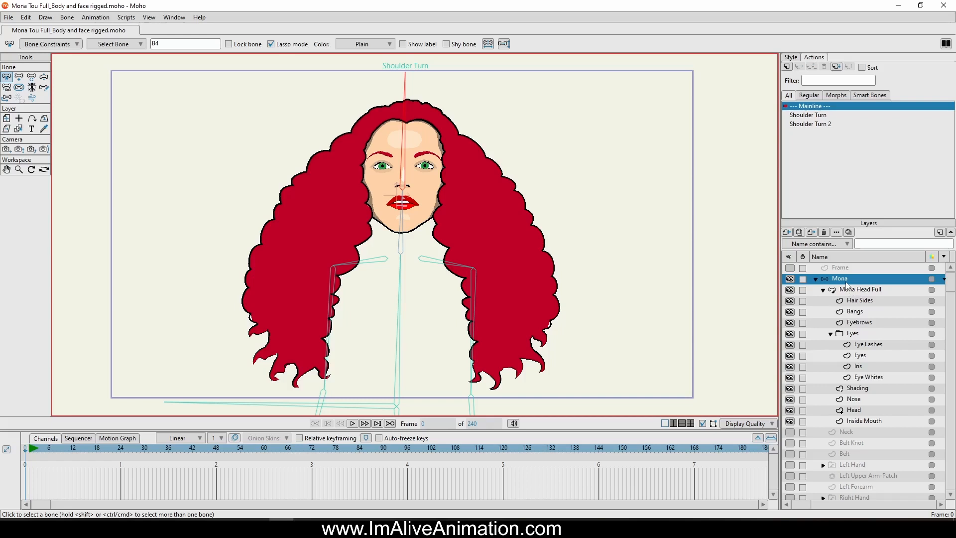
pyautogui.moveTo(849, 279)
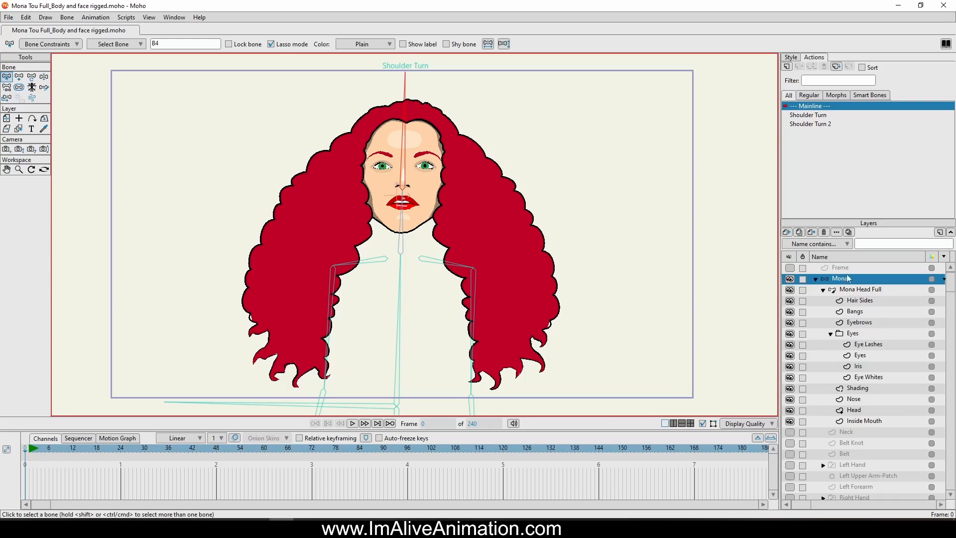
pyautogui.click(859, 289)
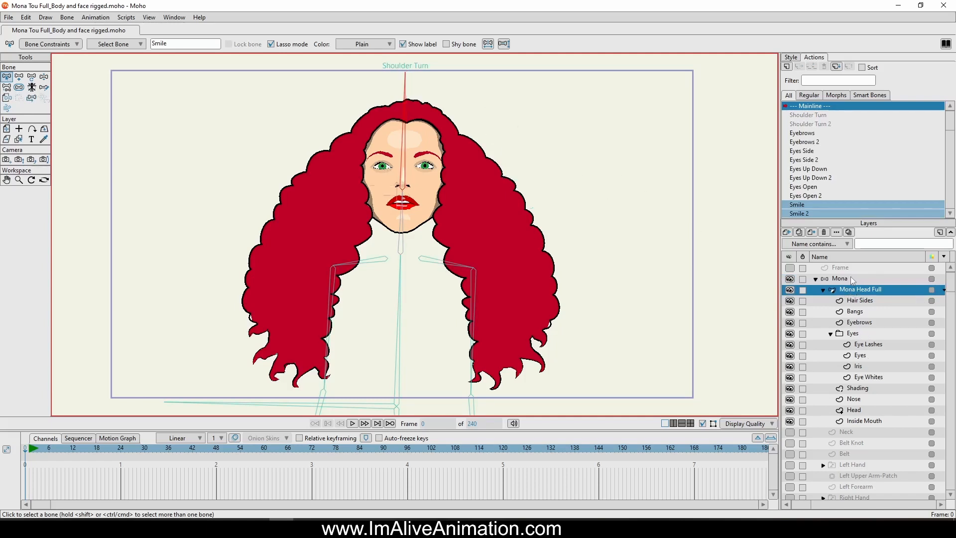
# Step: Select Mona's existing head bone, then deselect it
pyautogui.click(839, 278)
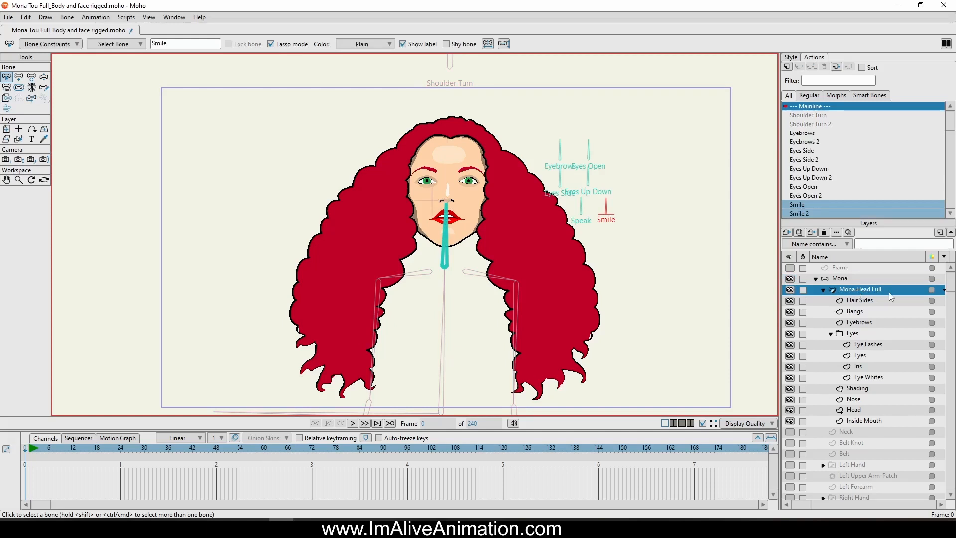
pyautogui.moveTo(465, 217)
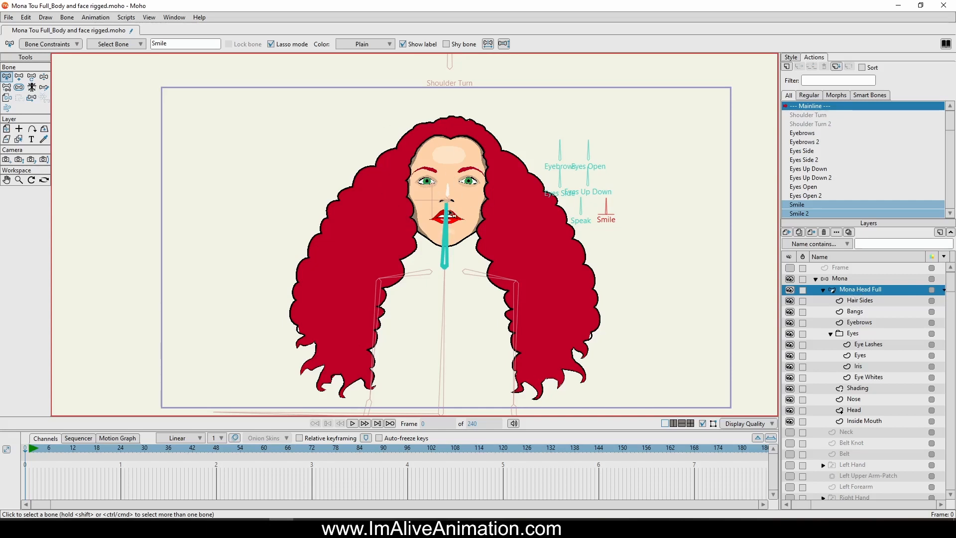
pyautogui.moveTo(453, 176)
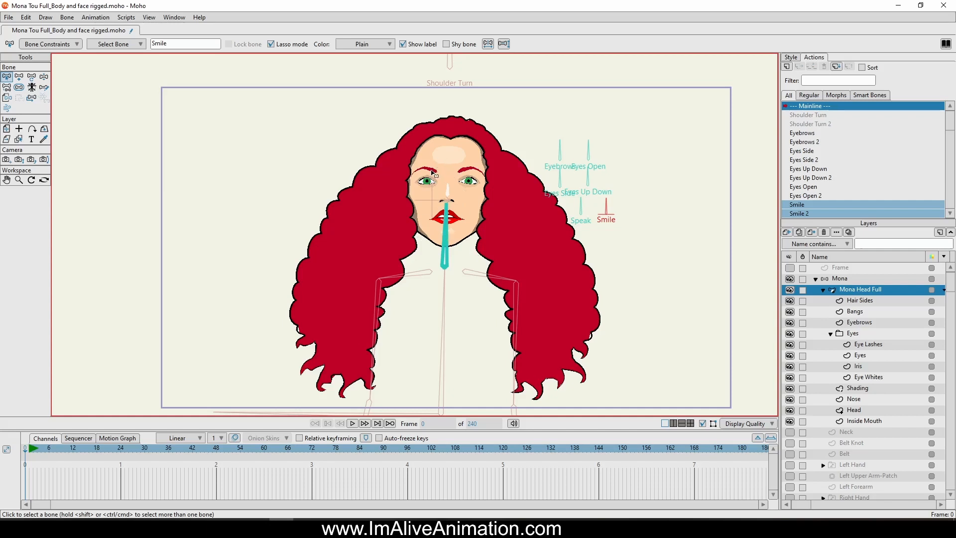
pyautogui.click(18, 79)
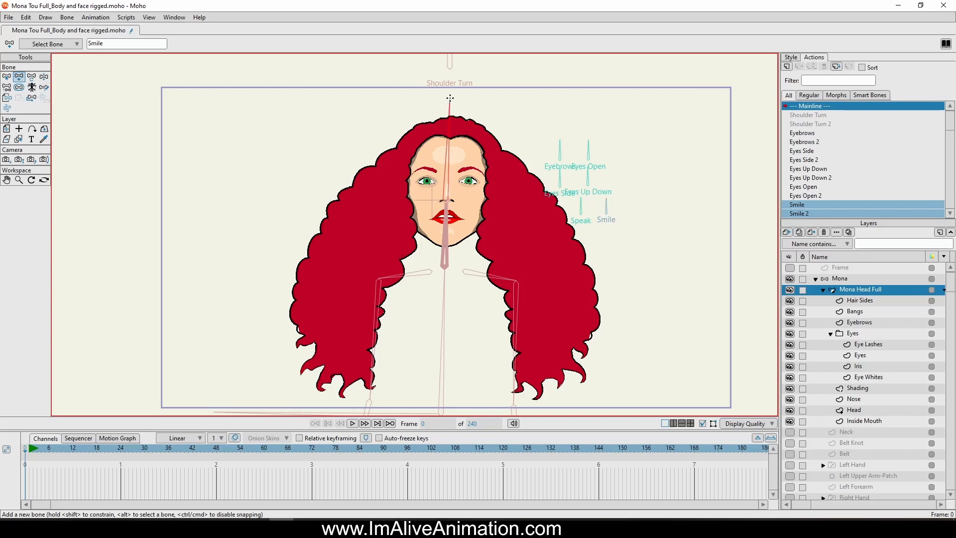
pyautogui.moveTo(446, 95)
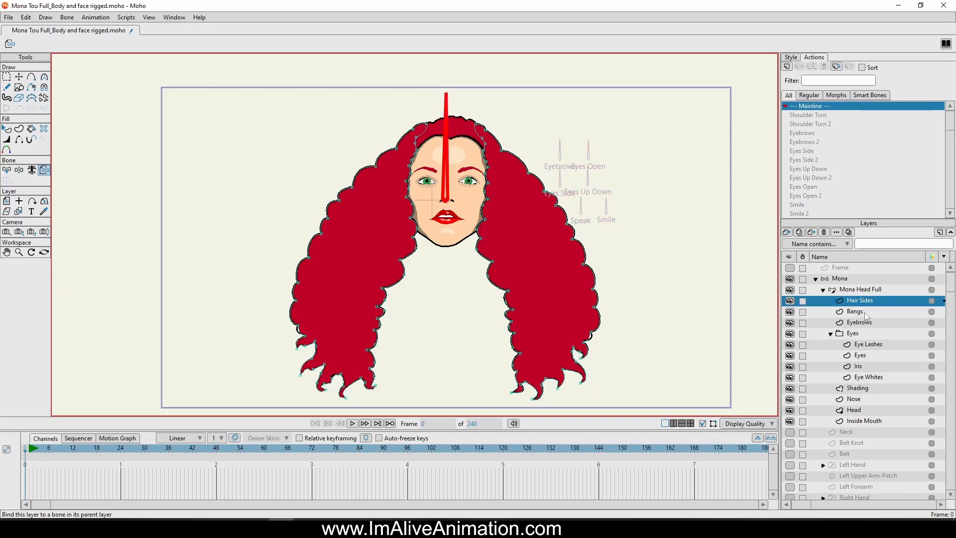
# Step: Go through the Bangs, Eyebrows, Eyes, Shading, Nose, Head and Inside Mouth layers, ending on Hair Sides
pyautogui.click(854, 311)
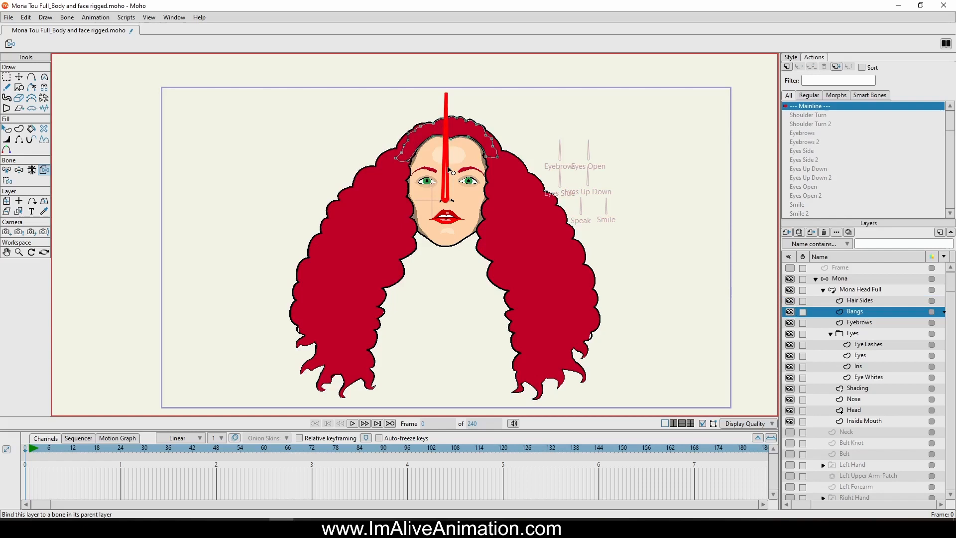
pyautogui.click(859, 322)
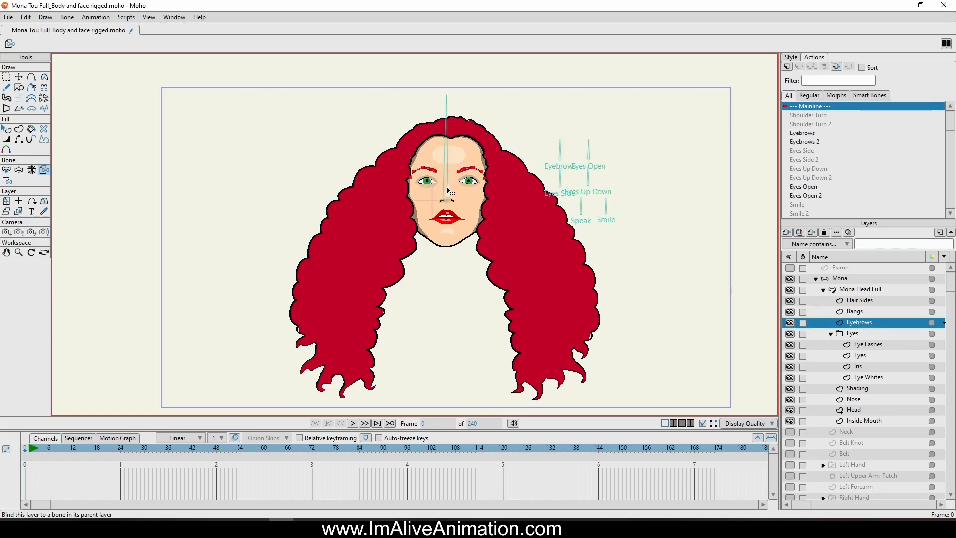
pyautogui.click(852, 333)
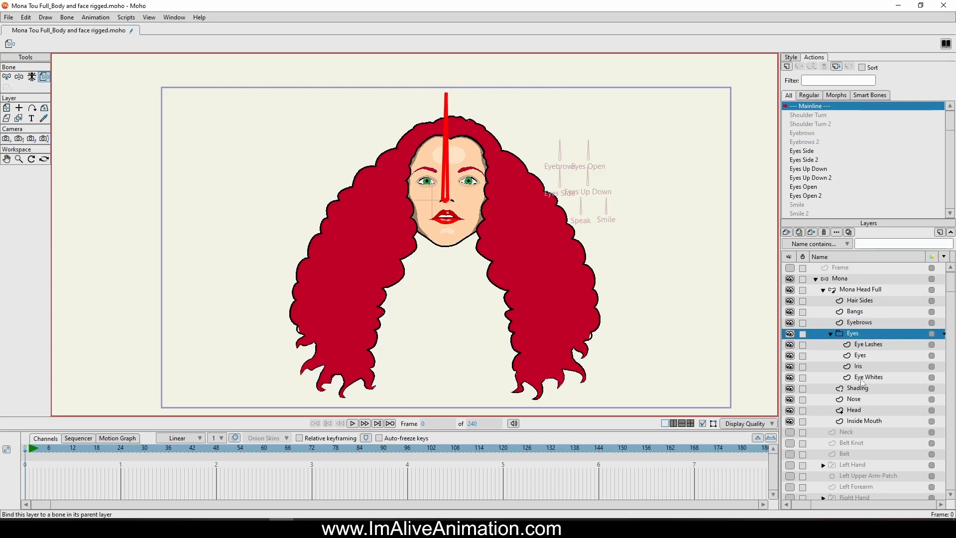
pyautogui.click(857, 388)
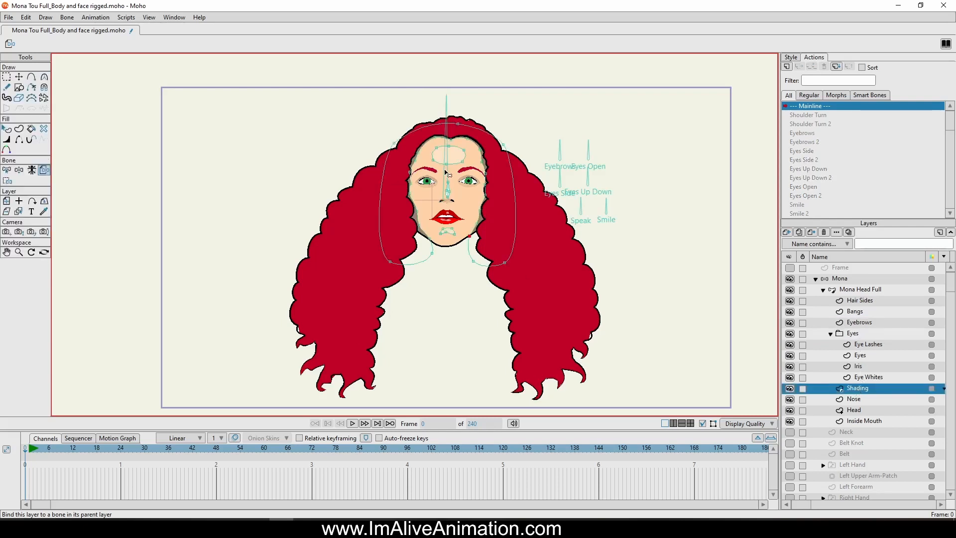
pyautogui.click(853, 399)
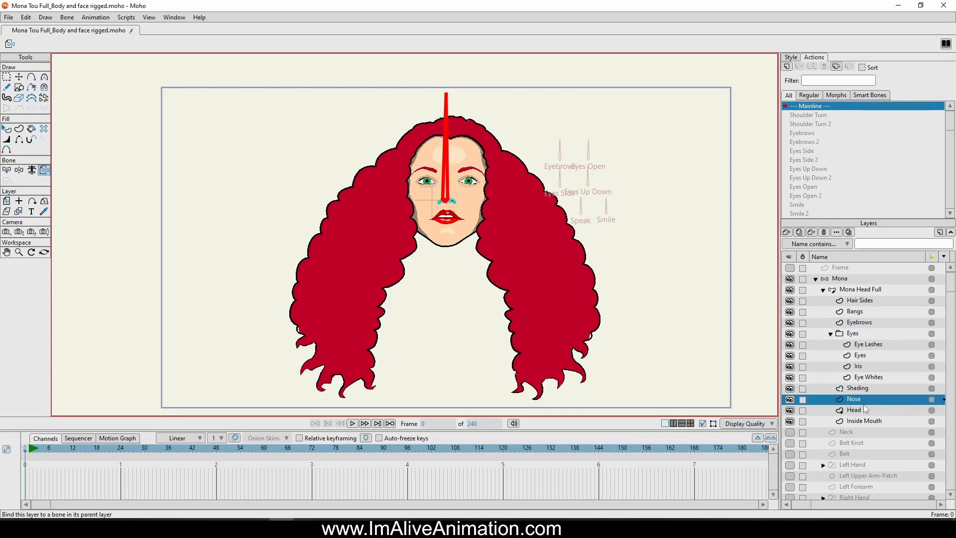
pyautogui.click(853, 409)
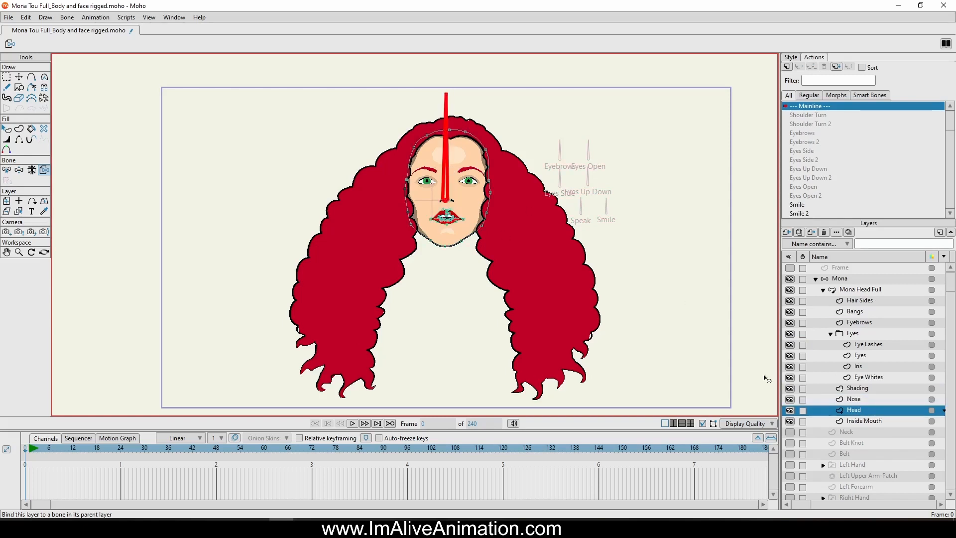
pyautogui.click(864, 420)
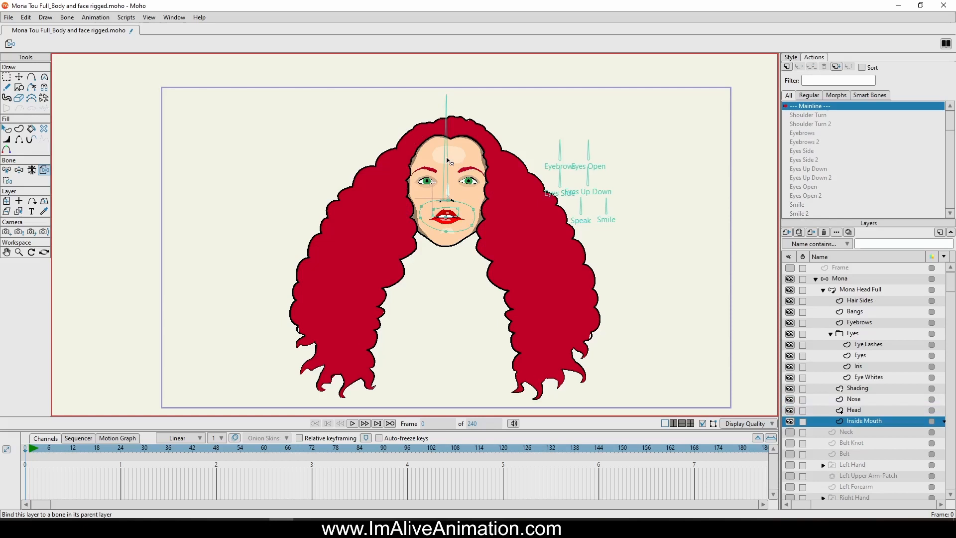
pyautogui.click(859, 300)
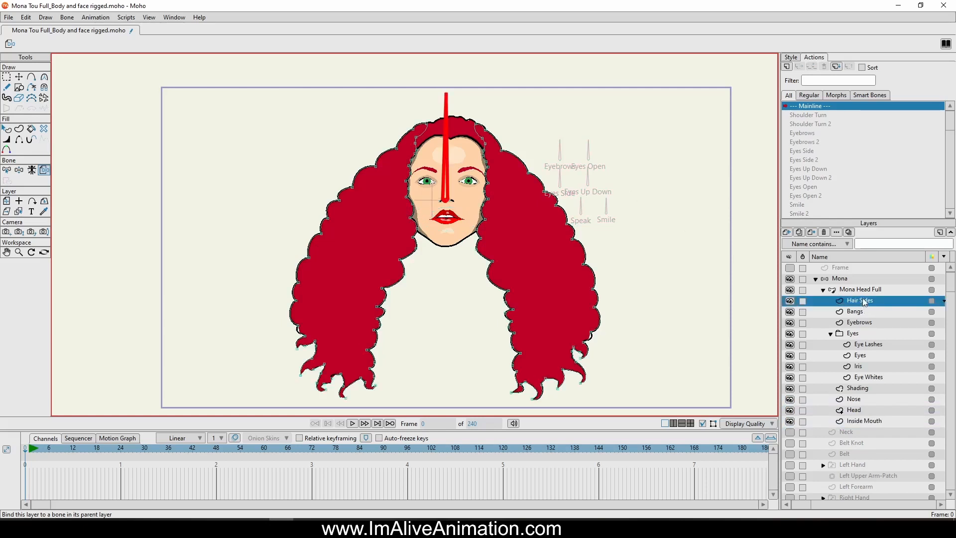
# Step: Release Hair Sides and its points from bones with Bone > Release Layer And Points
pyautogui.click(64, 17)
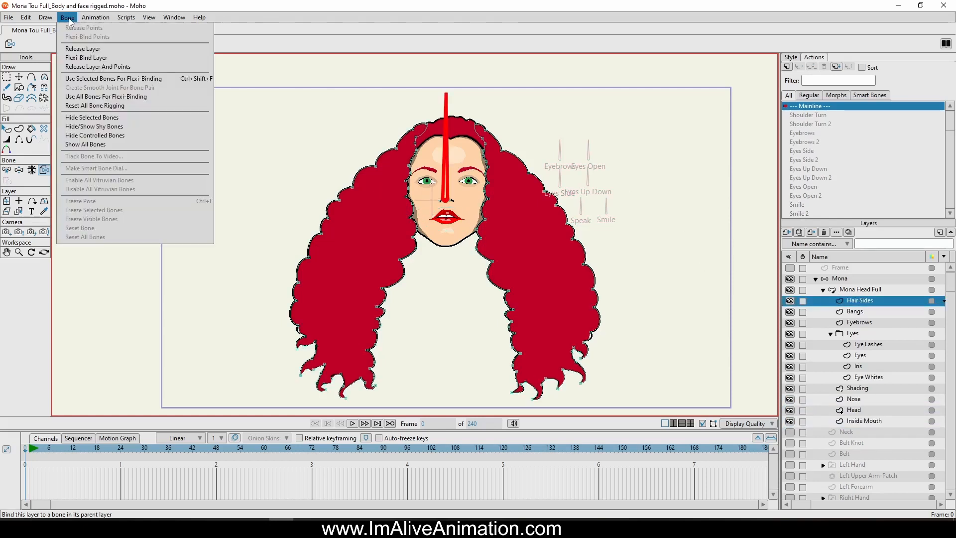
pyautogui.moveTo(98, 66)
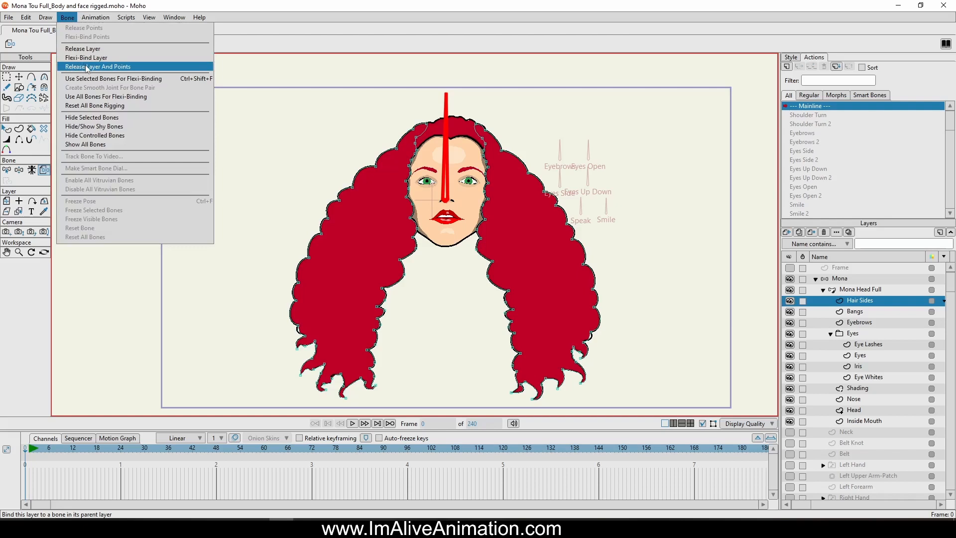
pyautogui.click(100, 66)
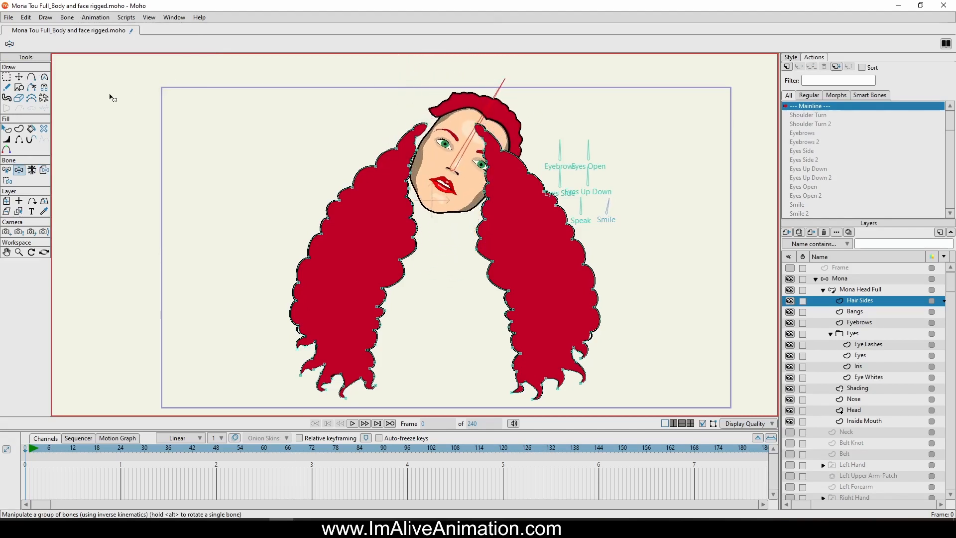
pyautogui.click(6, 79)
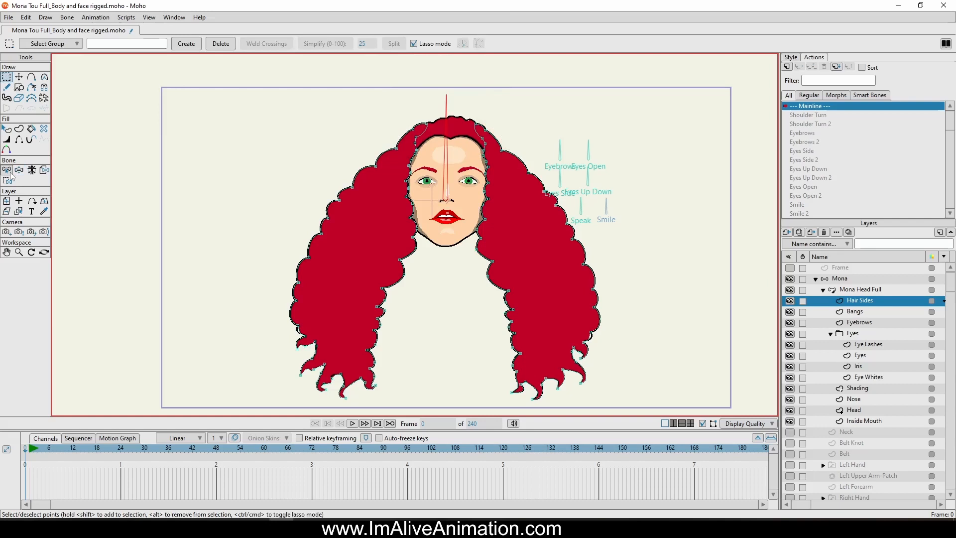
pyautogui.click(7, 170)
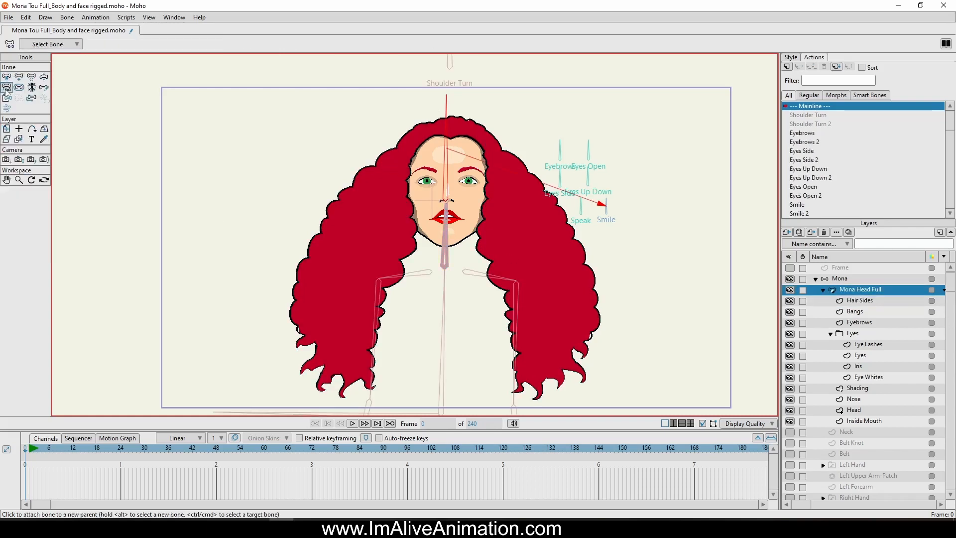
pyautogui.moveTo(619, 213)
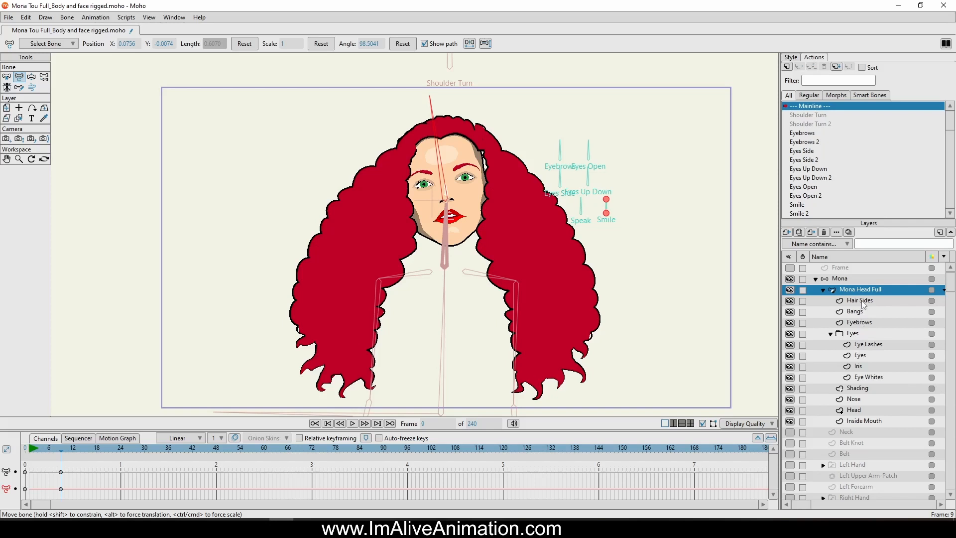
pyautogui.click(859, 300)
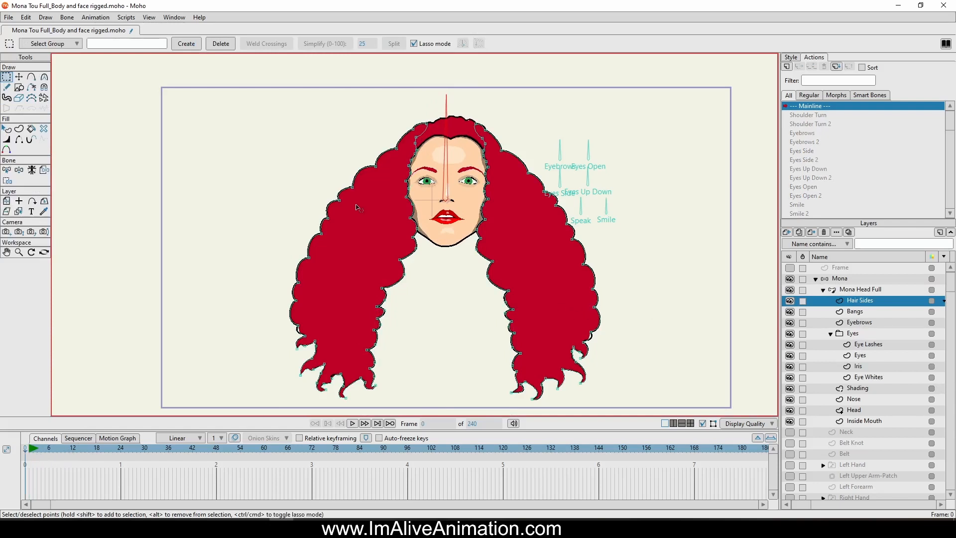
pyautogui.moveTo(477, 166)
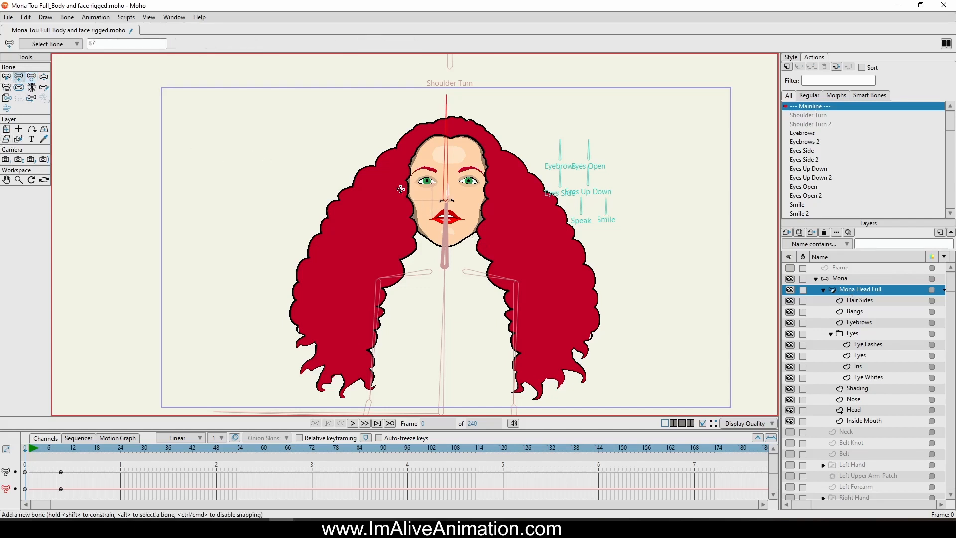
pyautogui.moveTo(407, 208)
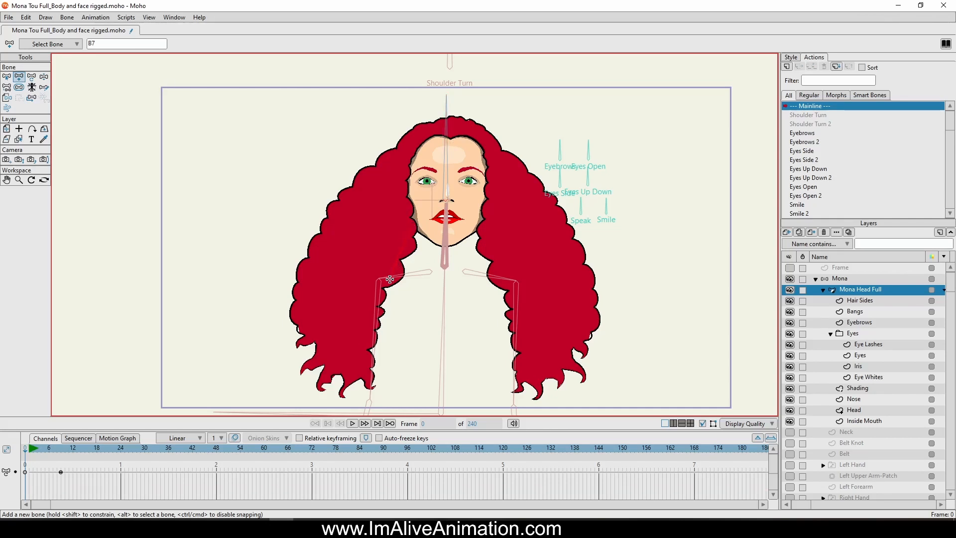
# Step: Draw a bone down the left hair and start another at the lower left hair
pyautogui.moveTo(389, 280); pyautogui.dragTo(369, 350)
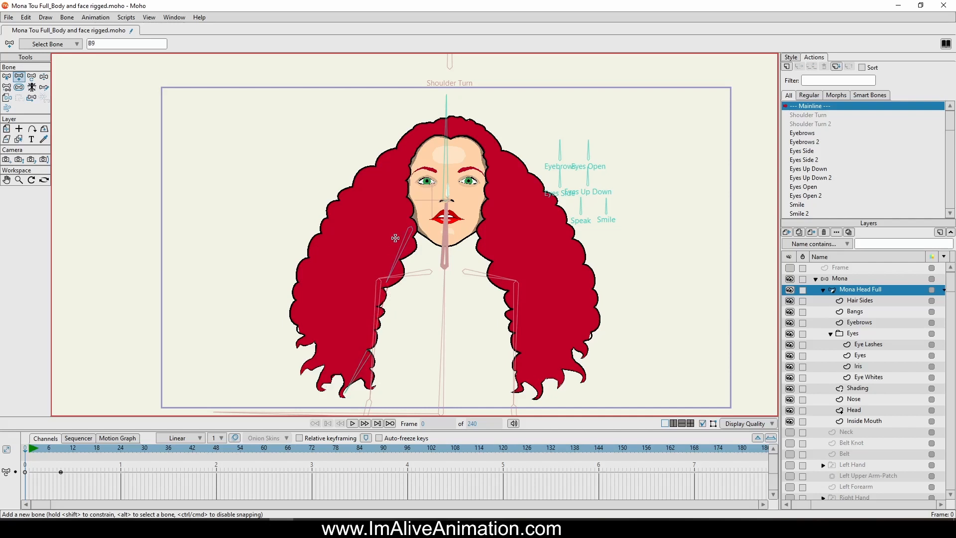
pyautogui.moveTo(350, 348)
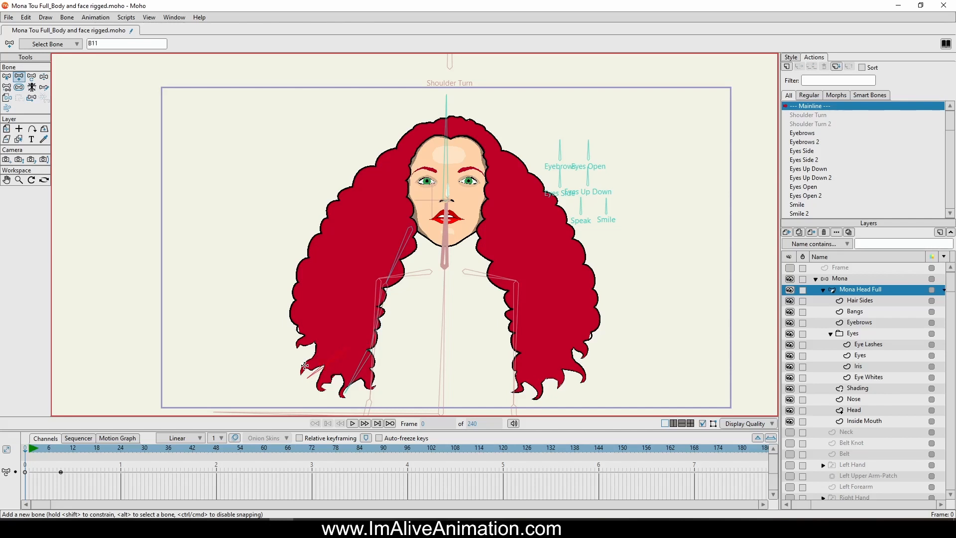
pyautogui.click(444, 159)
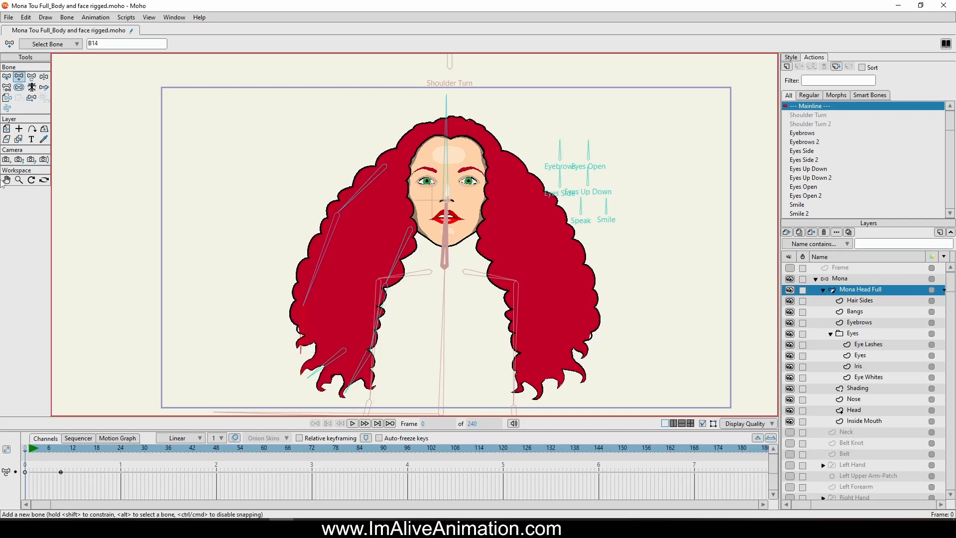
# Step: Switch to moving and adjusting bones, then make Hair Sides the active layer
pyautogui.click(19, 88)
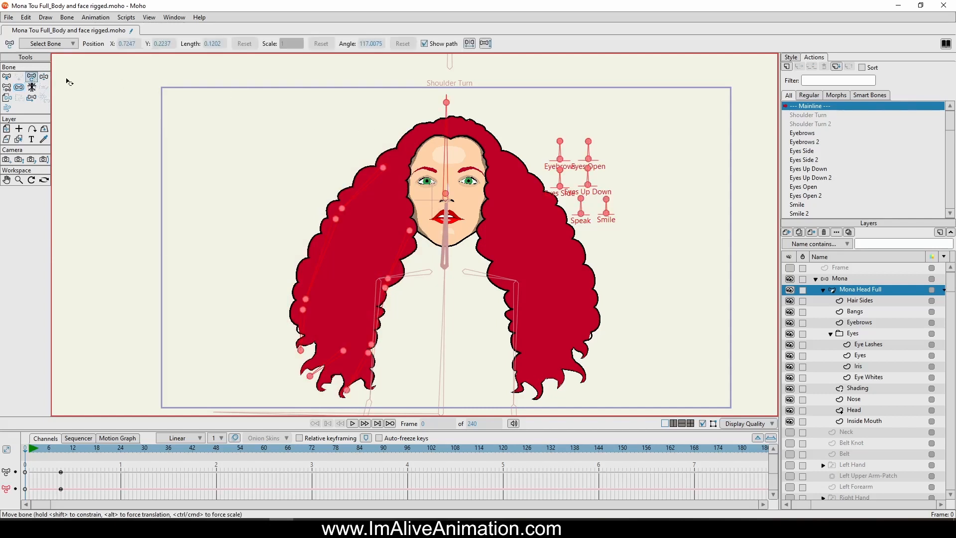
pyautogui.moveTo(350, 269)
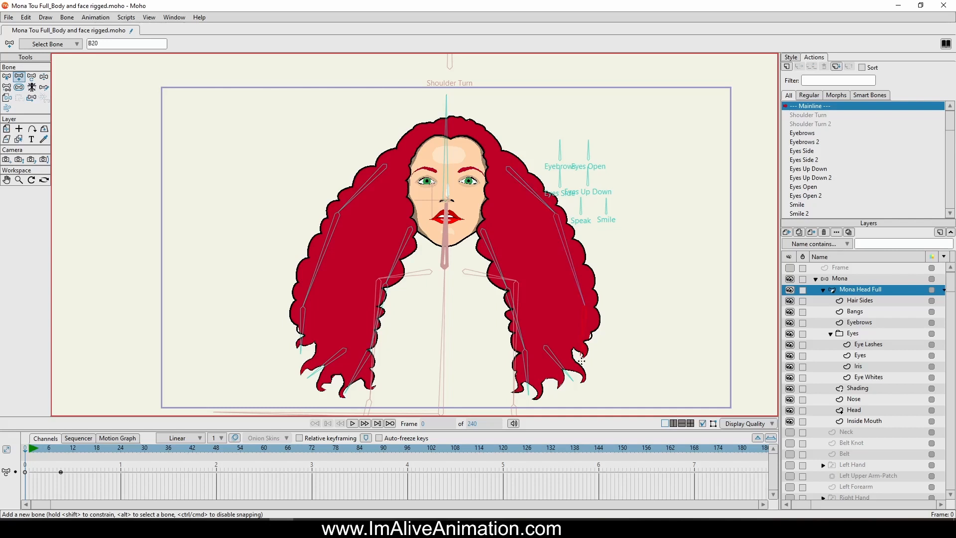
pyautogui.moveTo(586, 360)
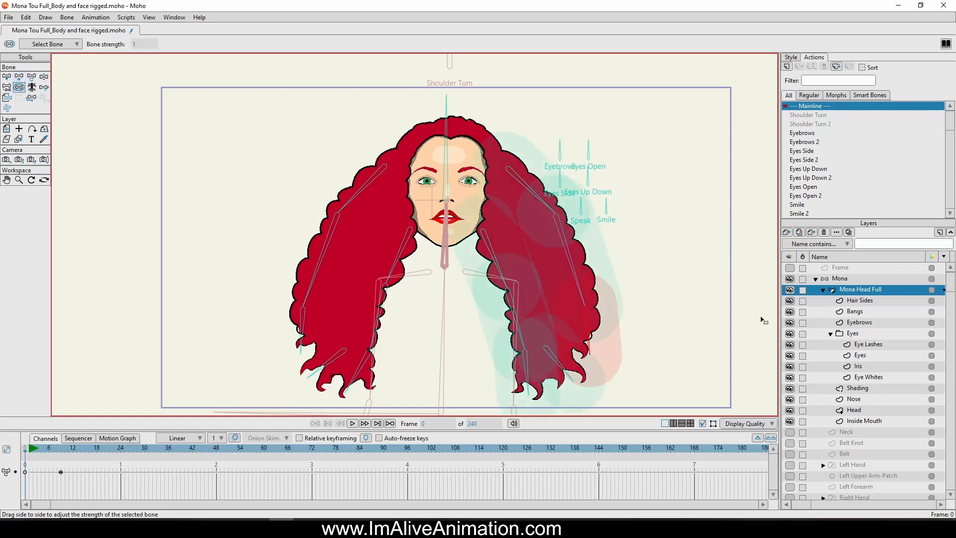
pyautogui.moveTo(672, 272)
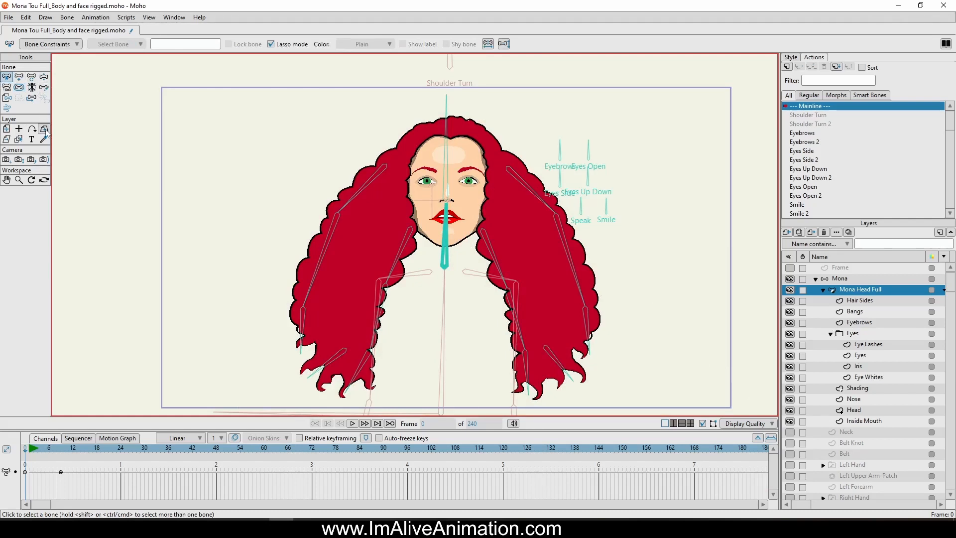
pyautogui.moveTo(863, 311)
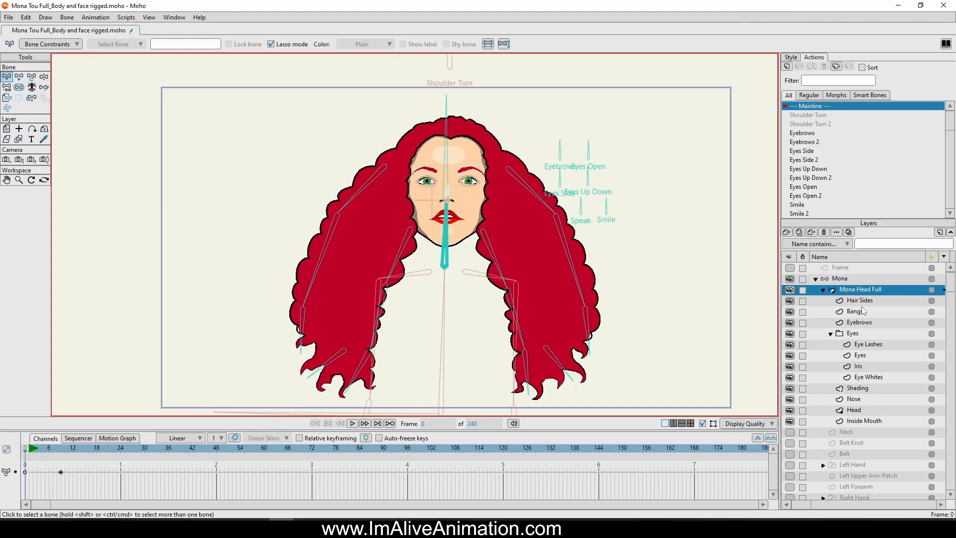
pyautogui.click(859, 300)
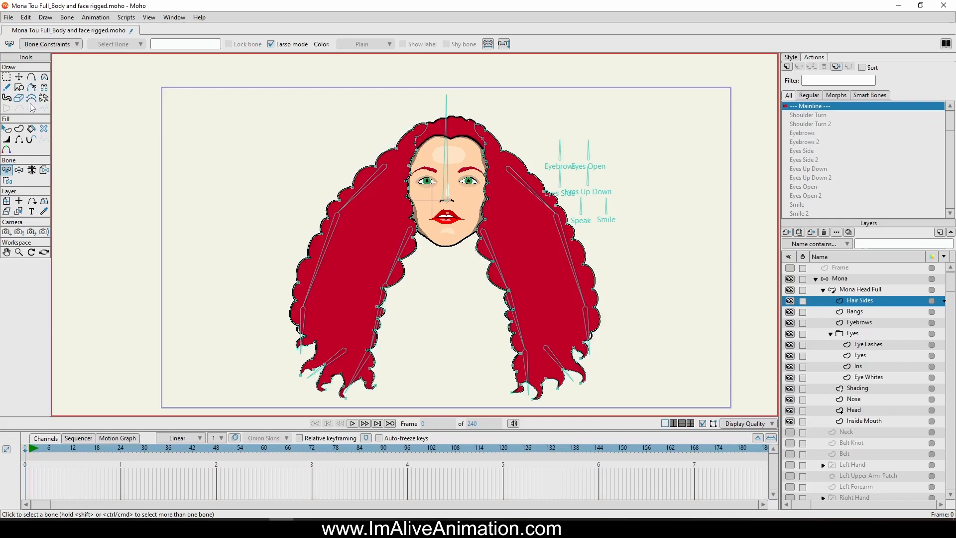
# Step: Switch to the Bind Points tool on the Hair Sides layer
pyautogui.click(7, 181)
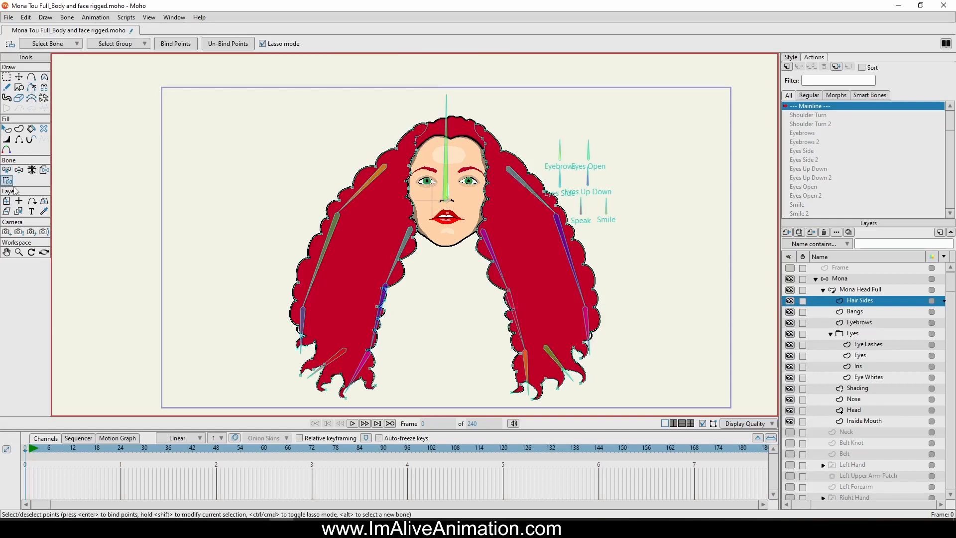
pyautogui.moveTo(7, 180)
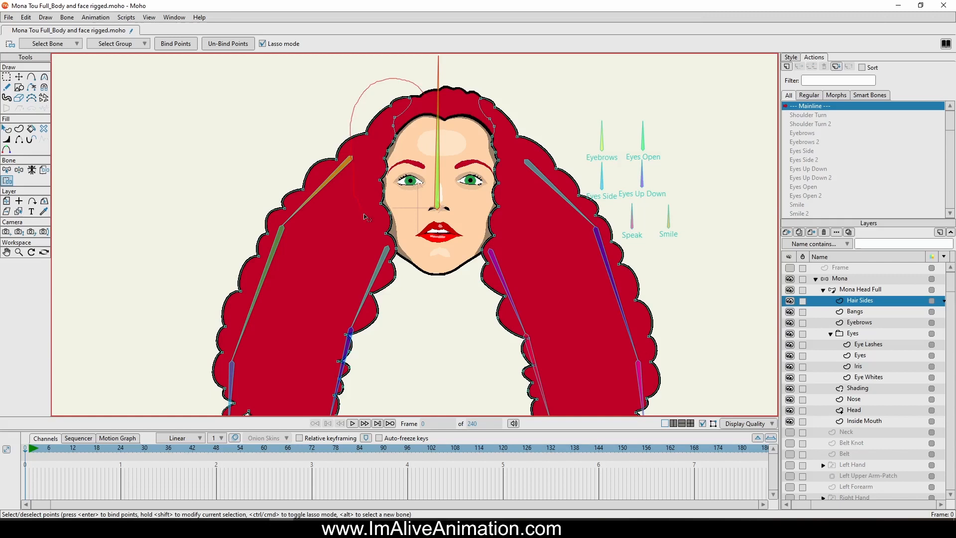
pyautogui.moveTo(400, 235)
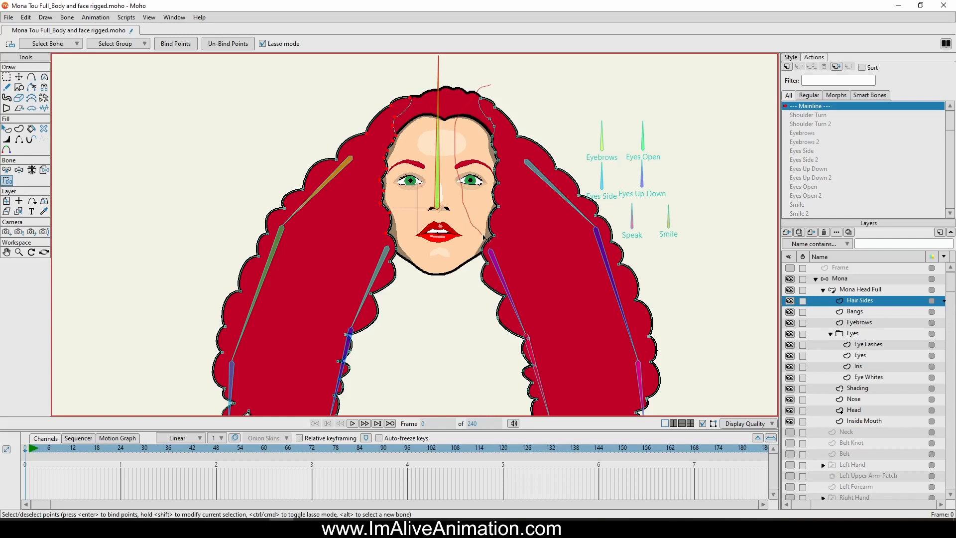
pyautogui.moveTo(539, 118)
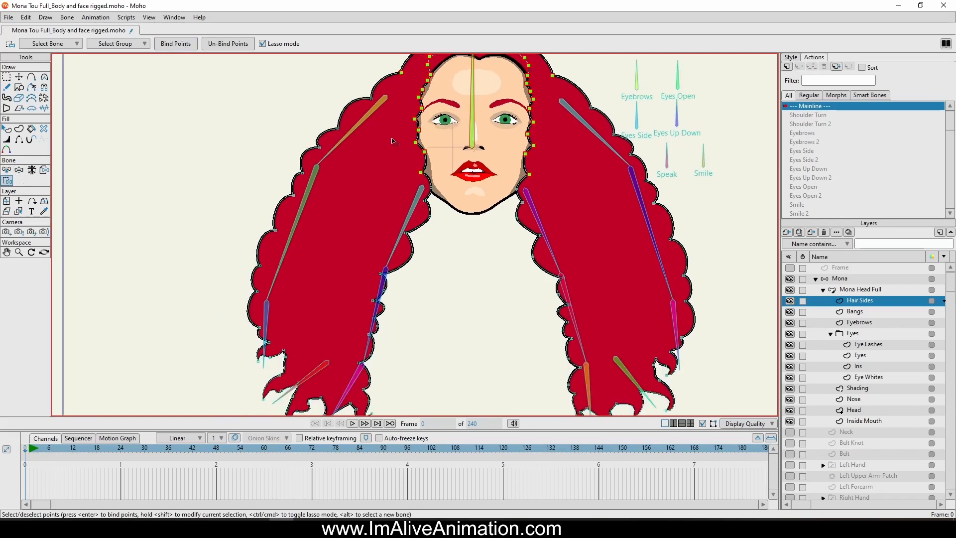
pyautogui.moveTo(388, 120)
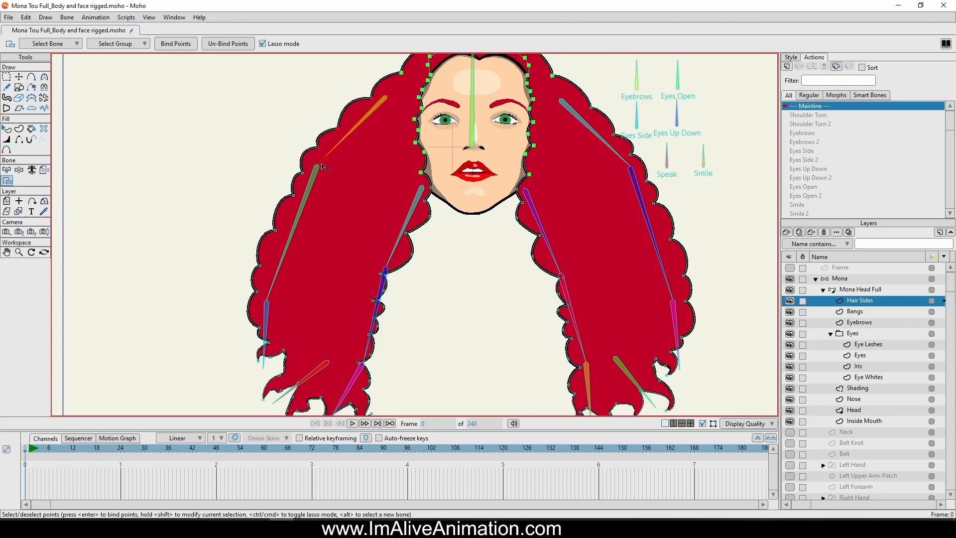
pyautogui.moveTo(365, 143)
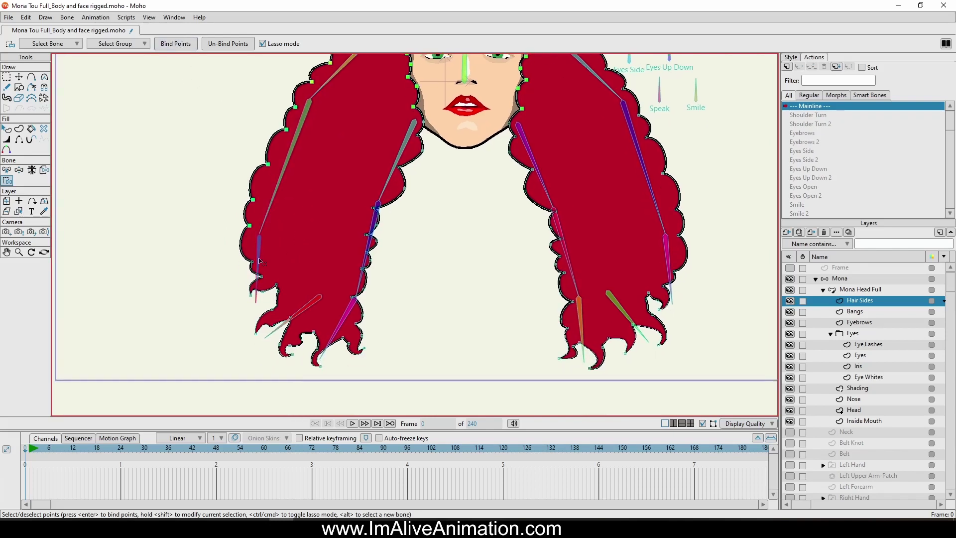
# Step: Lasso the hair points around Mona's lower left strand
pyautogui.moveTo(256, 268); pyautogui.dragTo(244, 308)
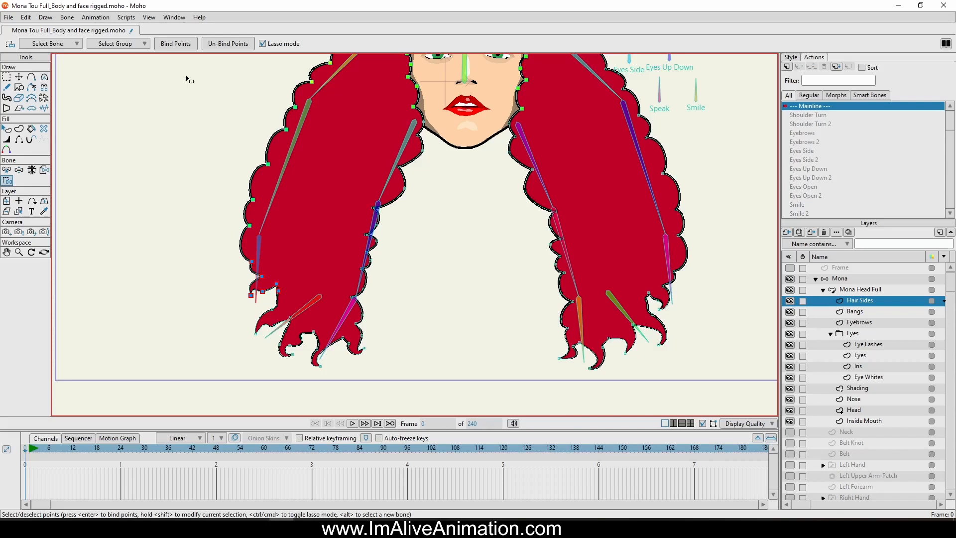
pyautogui.moveTo(298, 284)
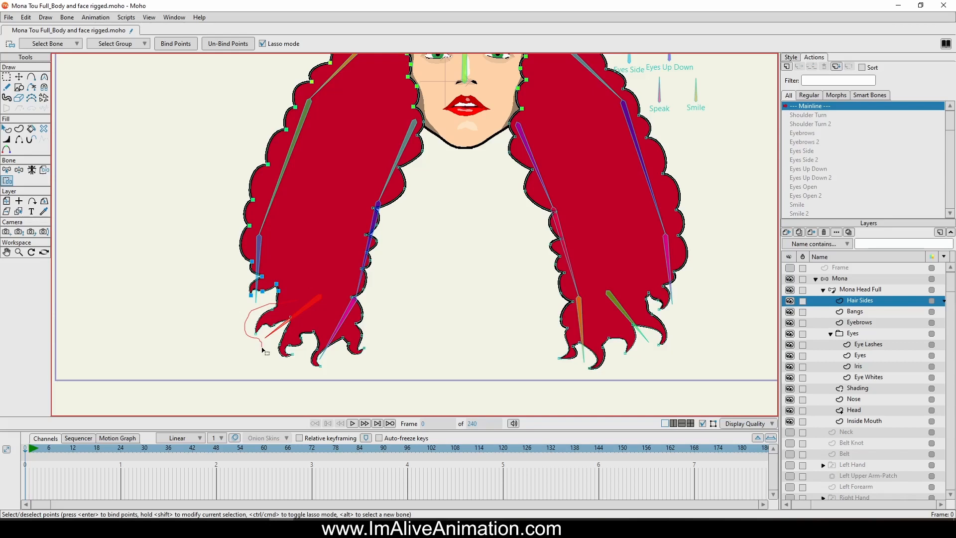
pyautogui.moveTo(275, 341)
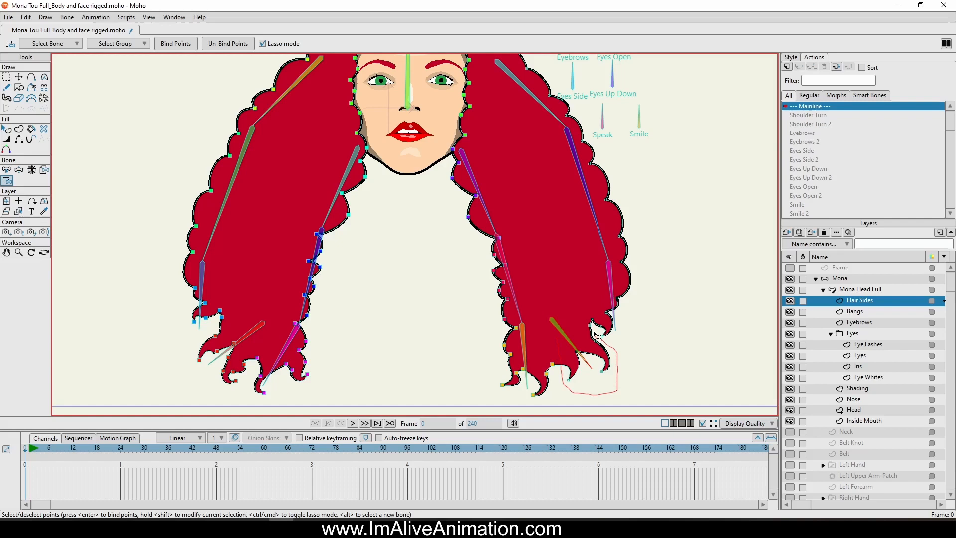
pyautogui.moveTo(554, 330)
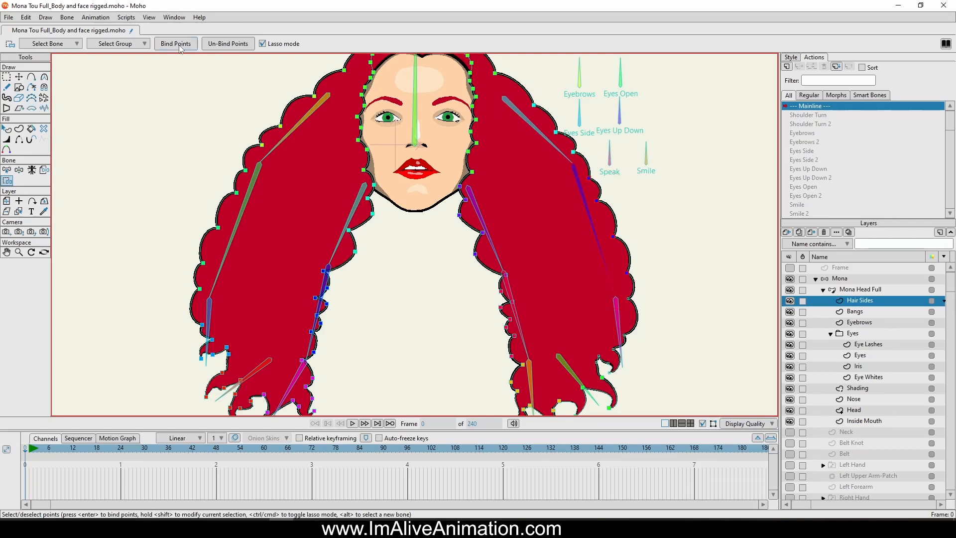
# Step: Scroll the view down toward the remaining hair points
pyautogui.scroll(-3)
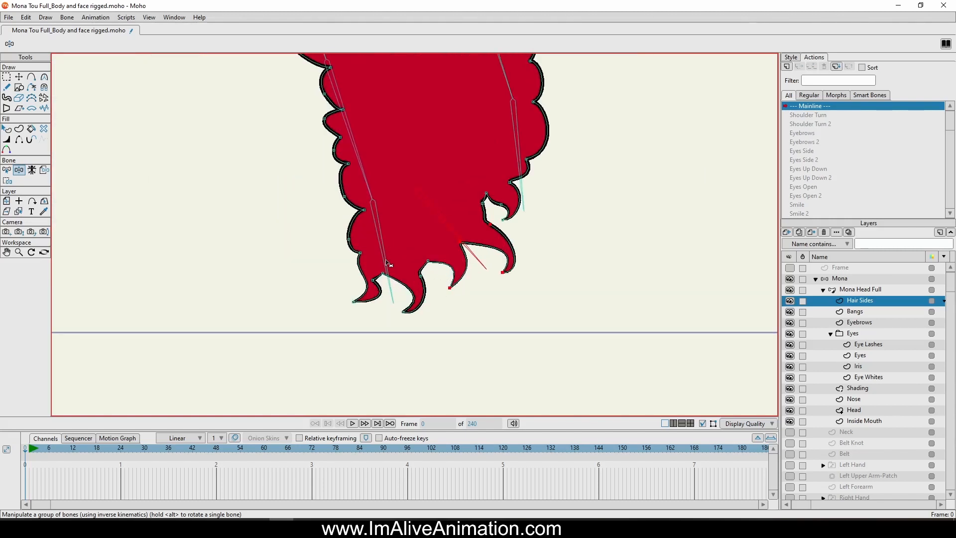
# Step: Bend a lower hair bone slightly to test how the bound points deform
pyautogui.moveTo(389, 262); pyautogui.dragTo(393, 267)
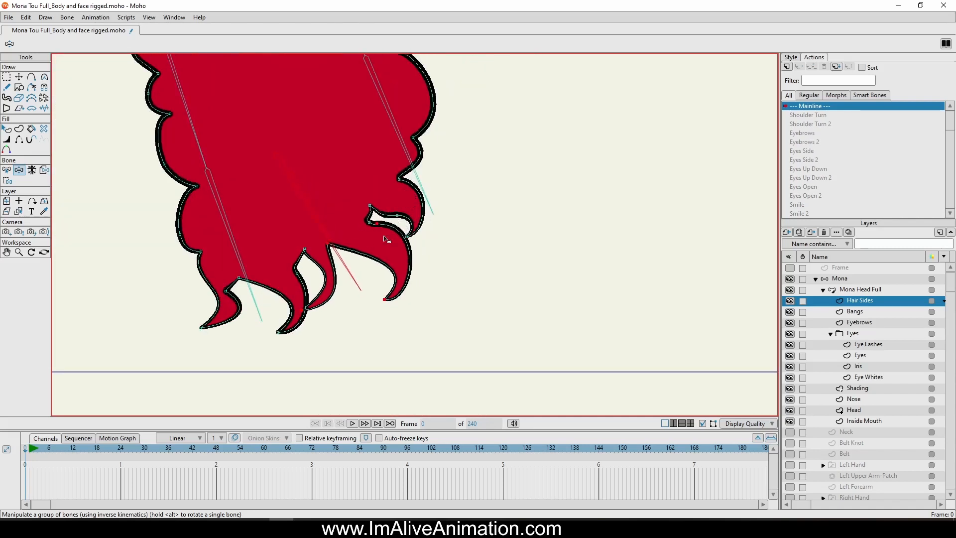
# Step: Pull out and reposition the folded hair-tip points so the strand's tip curls cleanly
pyautogui.click(17, 77)
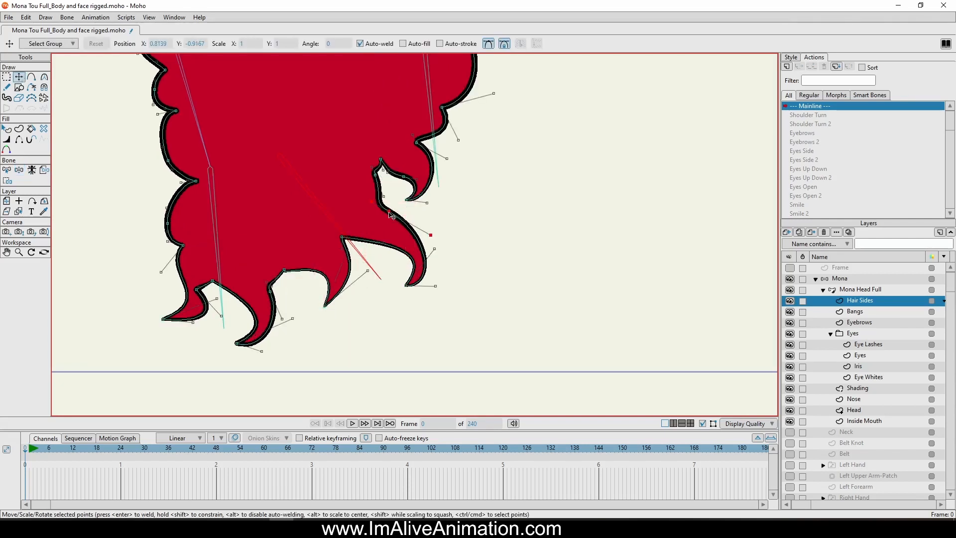
pyautogui.moveTo(429, 234); pyautogui.dragTo(434, 288)
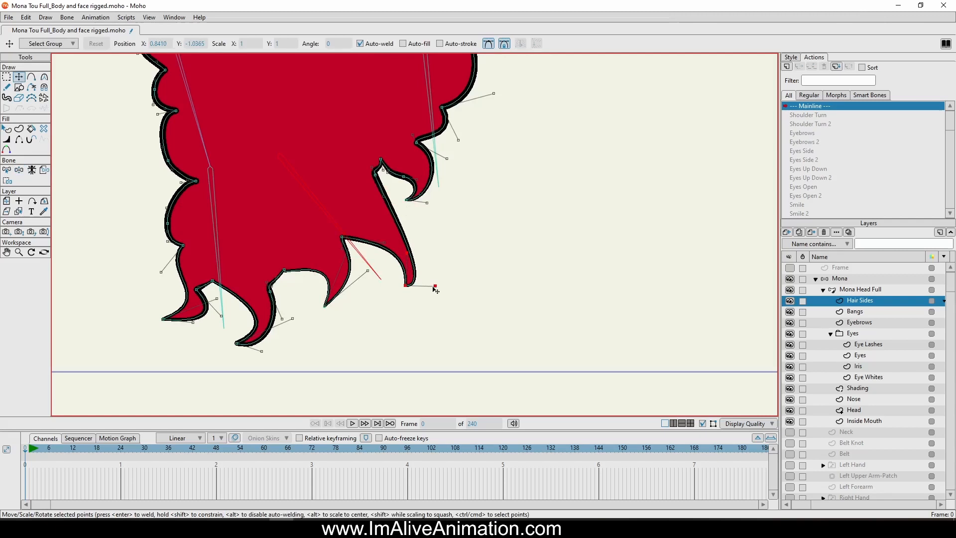
pyautogui.moveTo(434, 288); pyautogui.dragTo(435, 230)
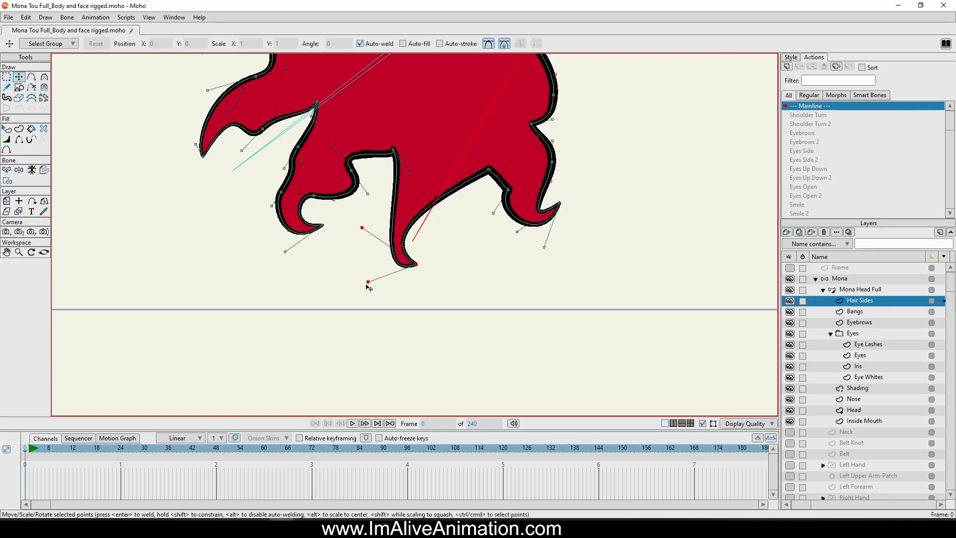
pyautogui.moveTo(367, 287); pyautogui.dragTo(363, 270)
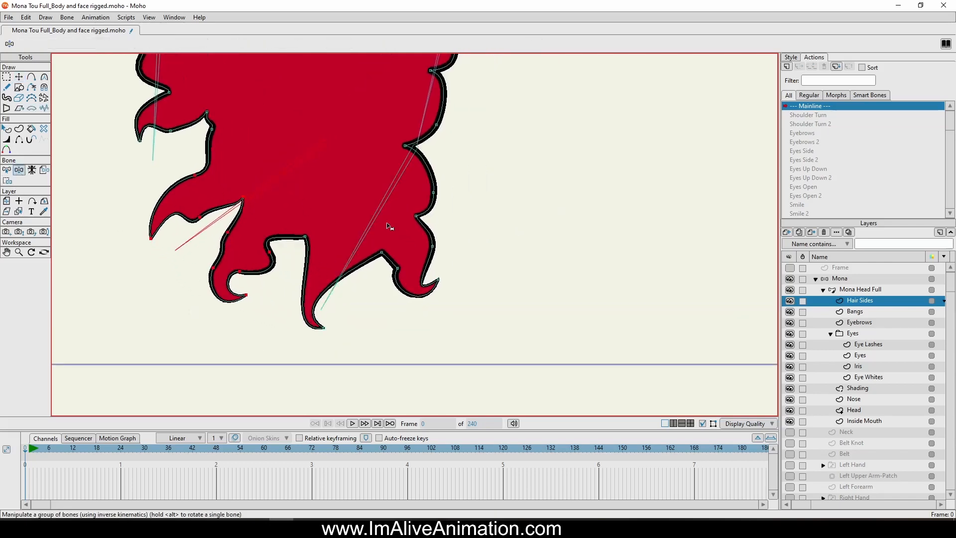
# Step: Bind the selected tip points to the red hair bone and adjust the curled tip's points
pyautogui.click(7, 170)
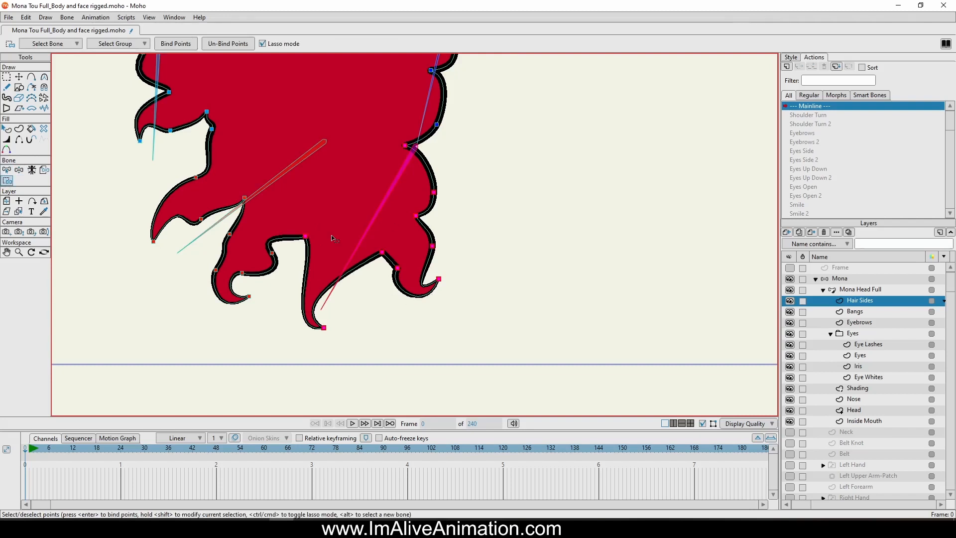
pyautogui.moveTo(310, 180)
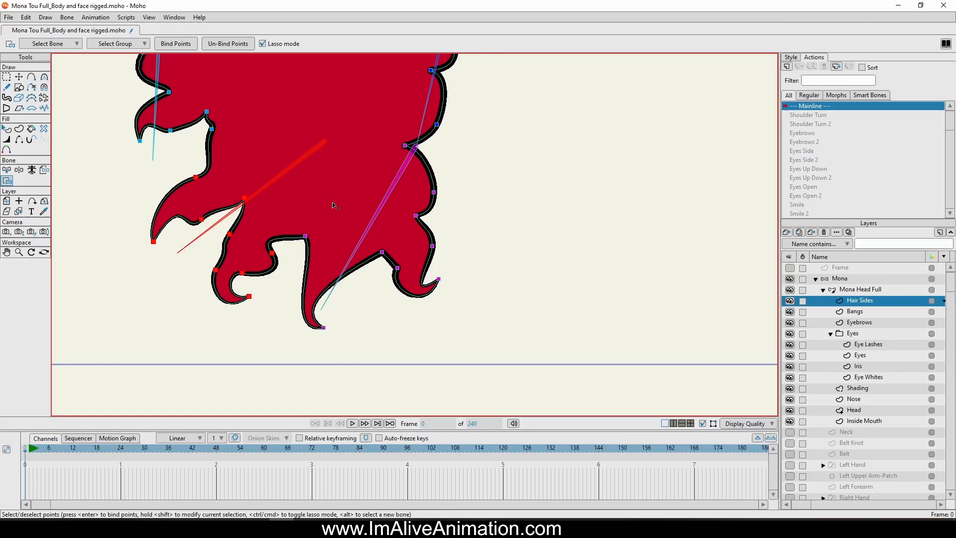
pyautogui.click(175, 44)
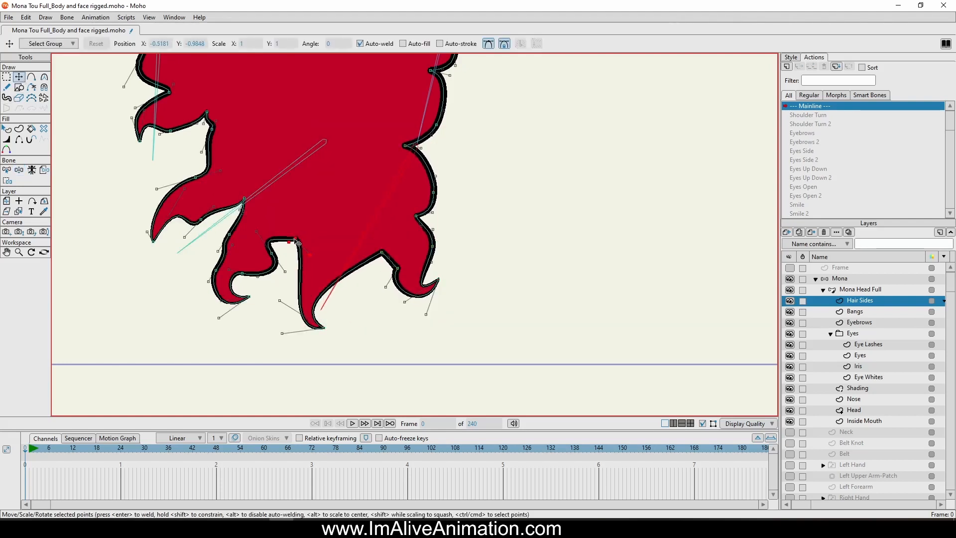
pyautogui.moveTo(296, 242); pyautogui.dragTo(296, 273)
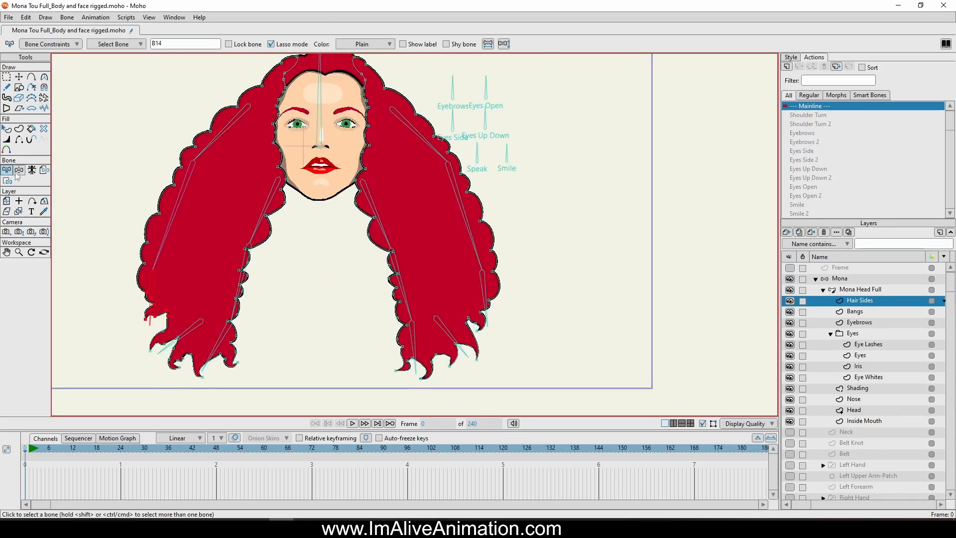
# Step: Give hair bones B12 and B19 an independent angle in Bone Constraints
pyautogui.click(18, 170)
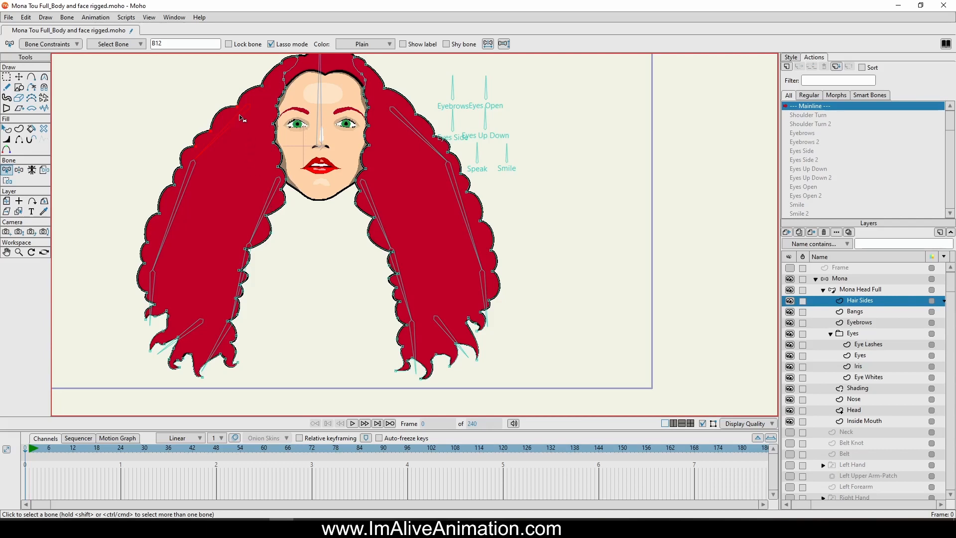
pyautogui.moveTo(192, 100)
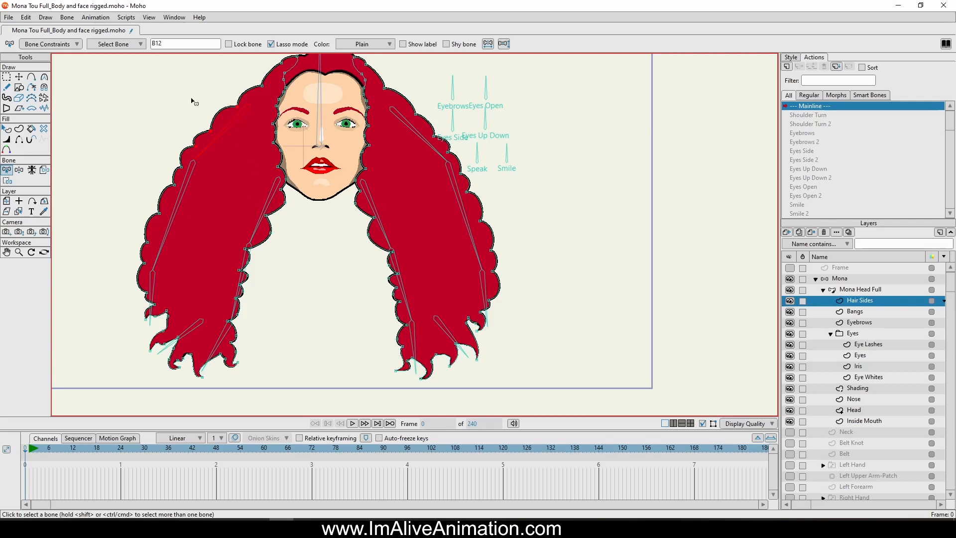
pyautogui.click(56, 44)
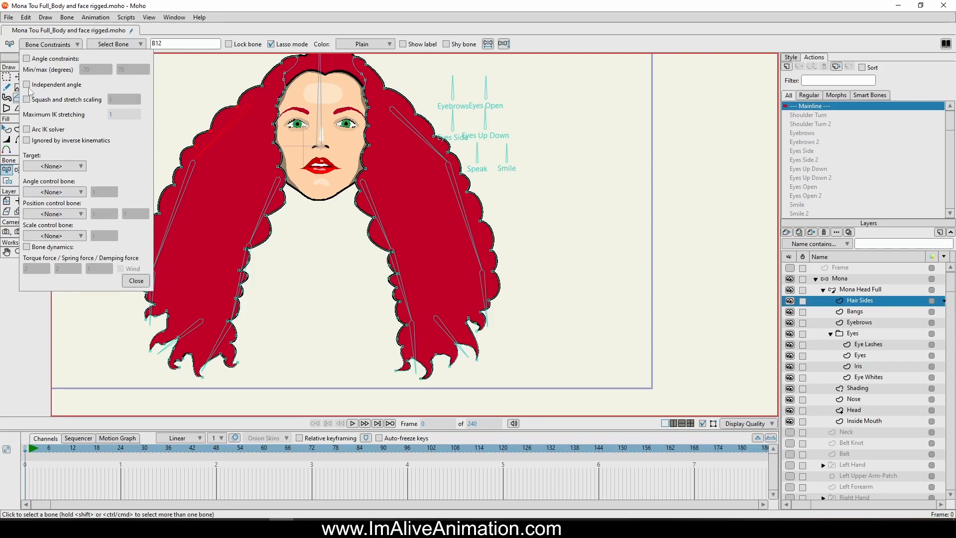
pyautogui.click(29, 84)
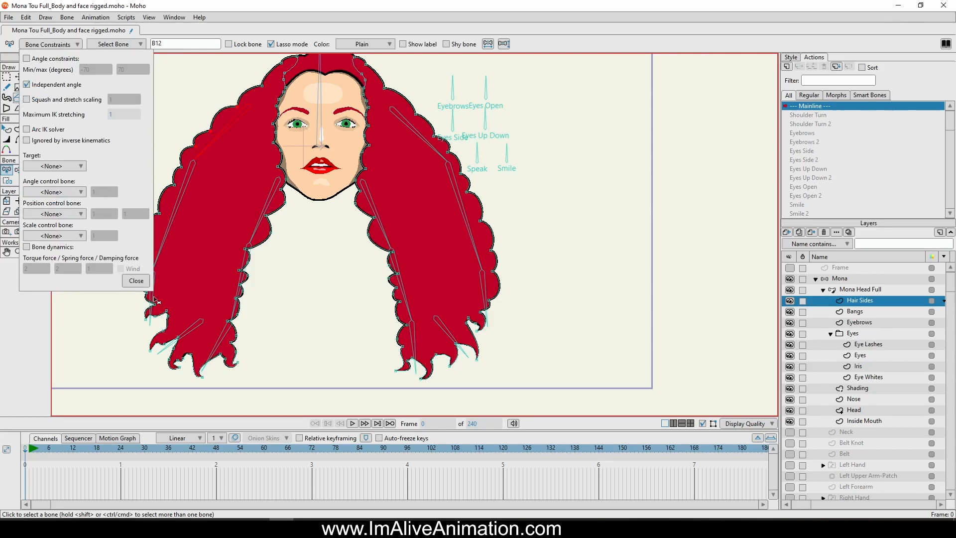
pyautogui.click(136, 280)
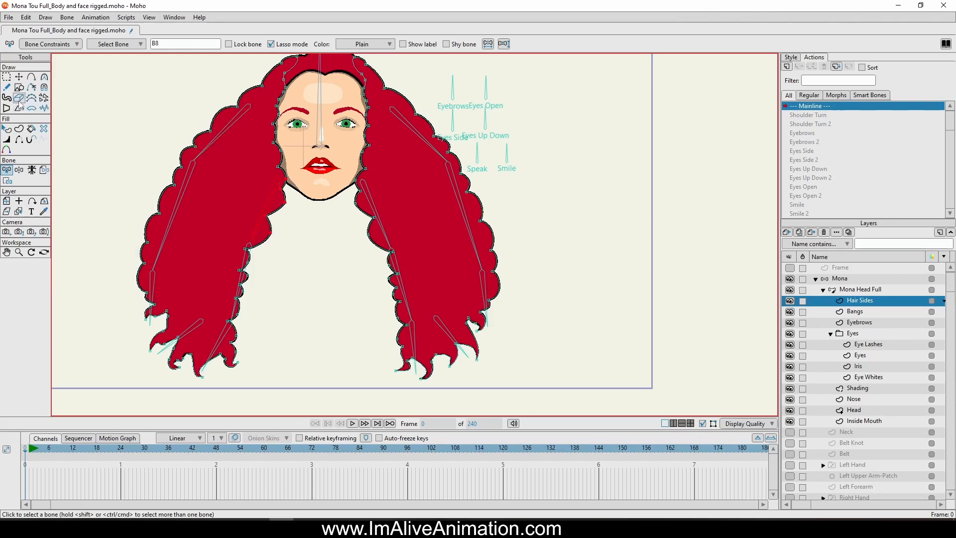
pyautogui.click(58, 44)
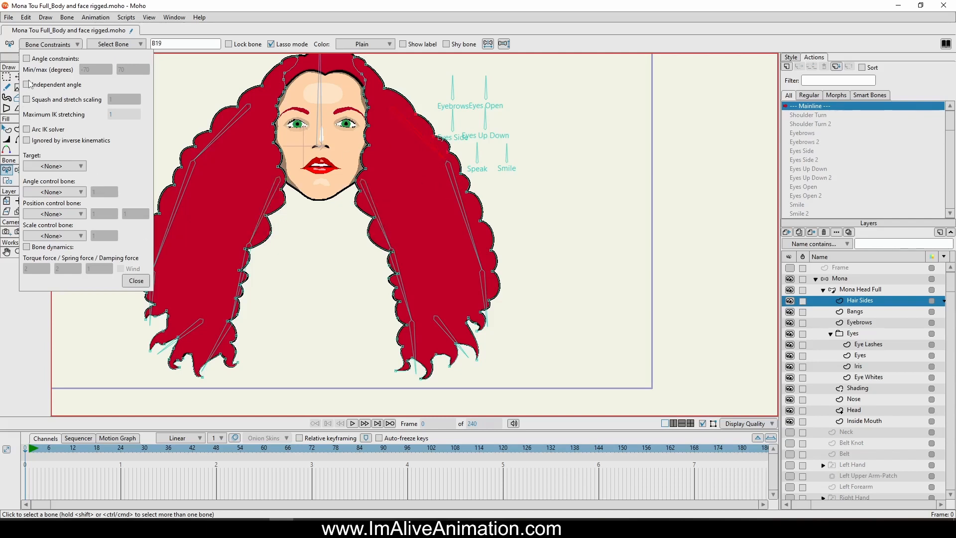
pyautogui.click(136, 280)
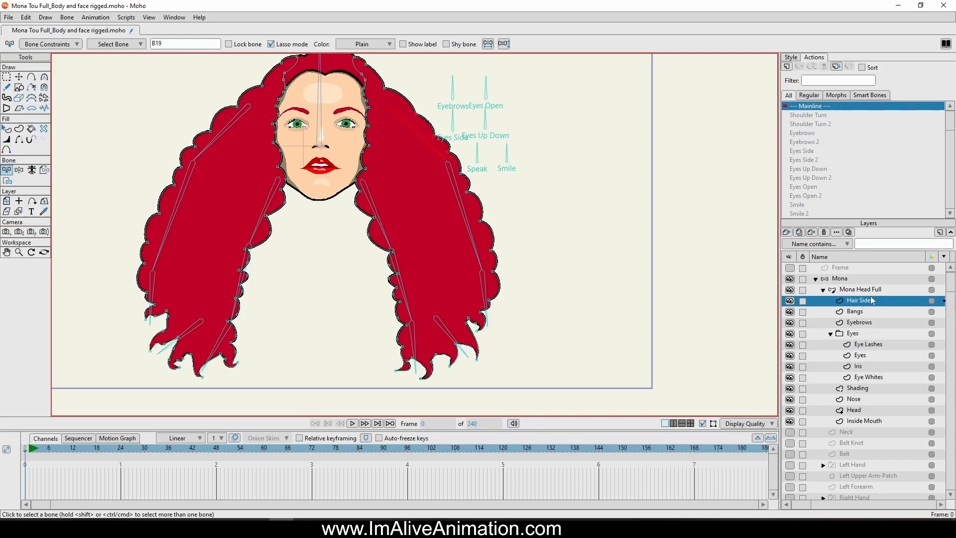
pyautogui.click(66, 448)
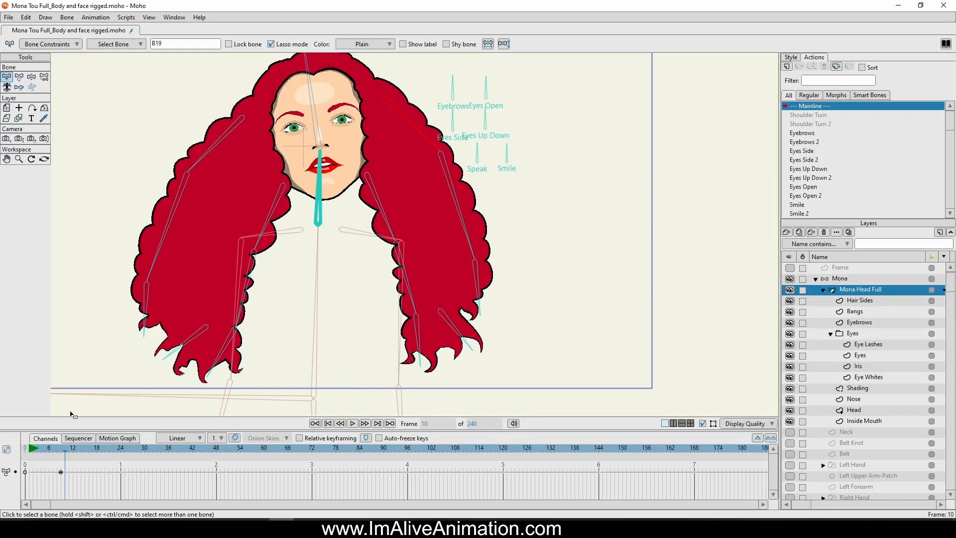
# Step: Rotate hair bones around frame 9 to test the swing, then select bone B13
pyautogui.click(96, 460)
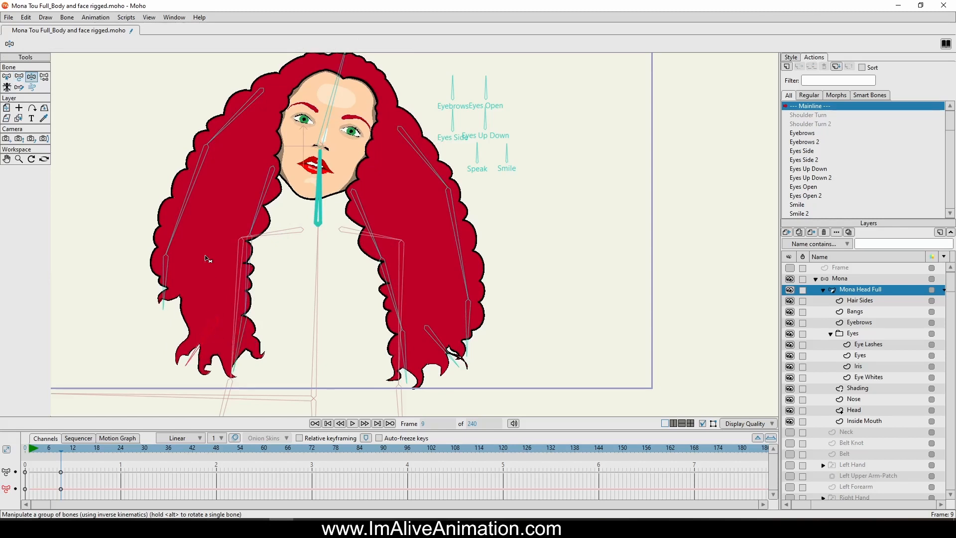
pyautogui.click(328, 423)
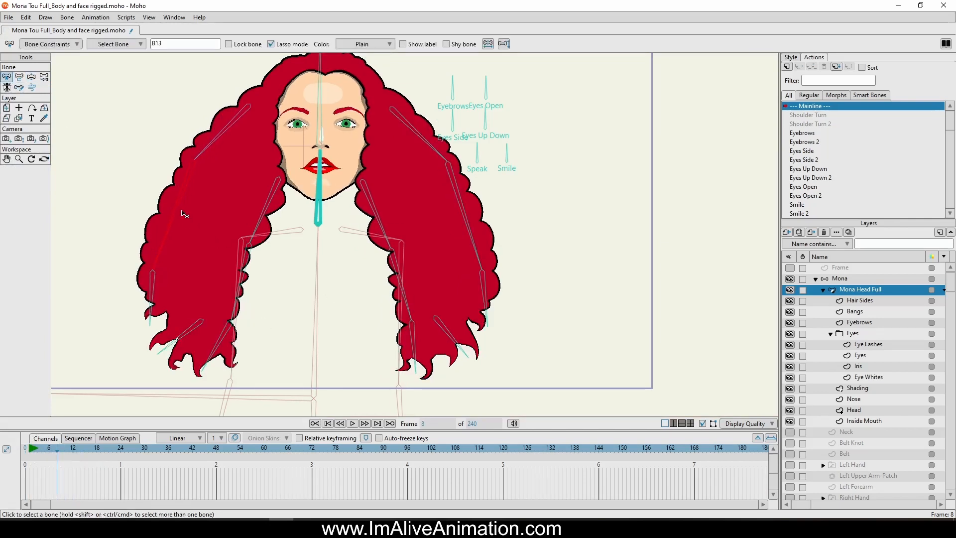
# Step: Tick Independent angle for hair bone B13 and check bone B20 before closing the constraints
pyautogui.click(54, 44)
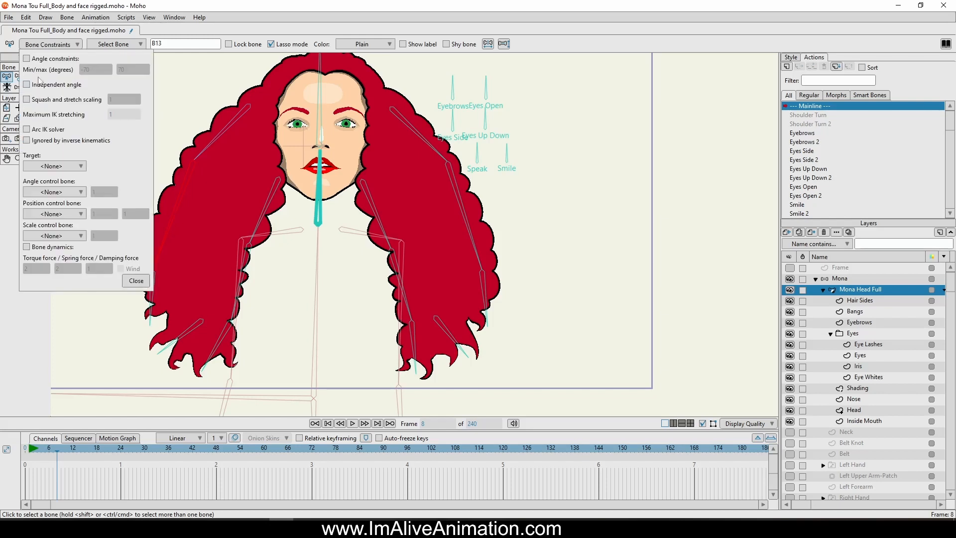
pyautogui.click(29, 84)
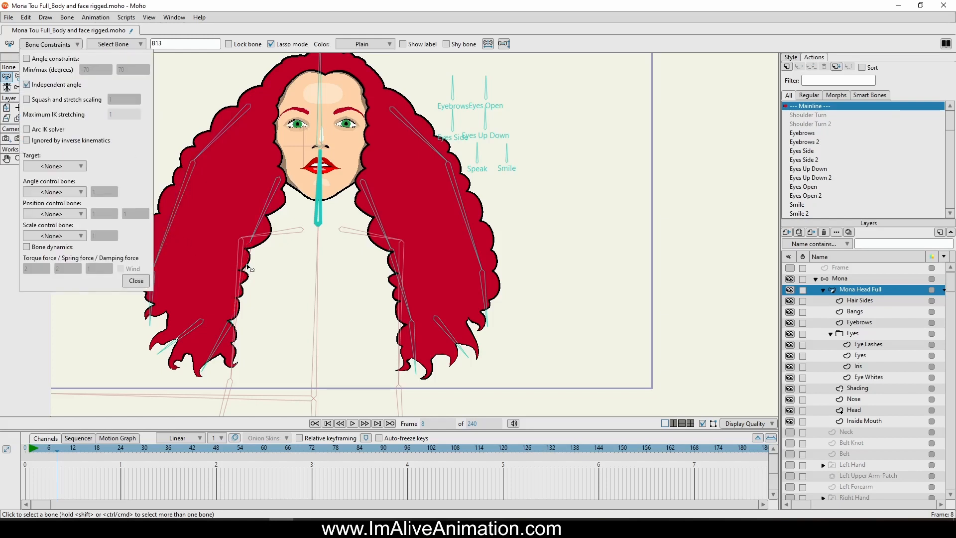
pyautogui.click(396, 249)
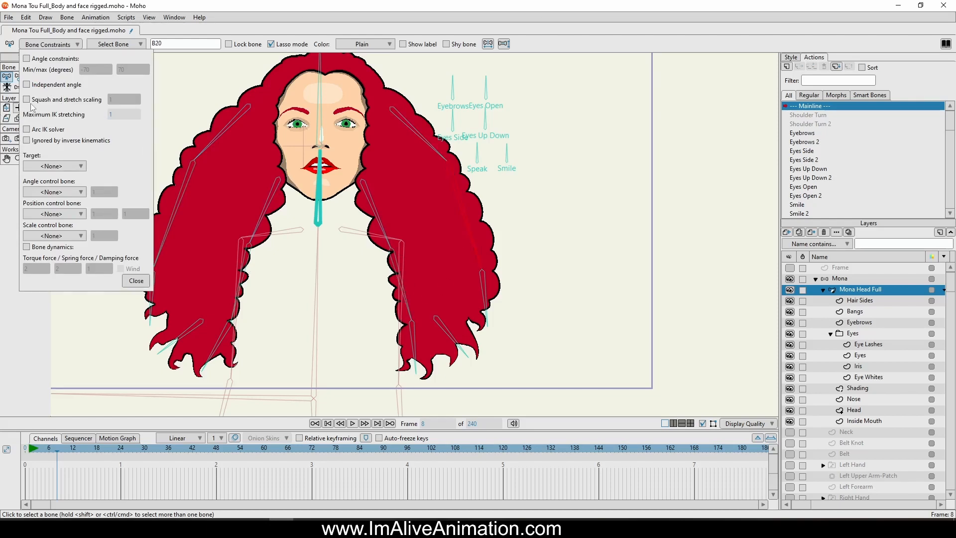
pyautogui.click(136, 280)
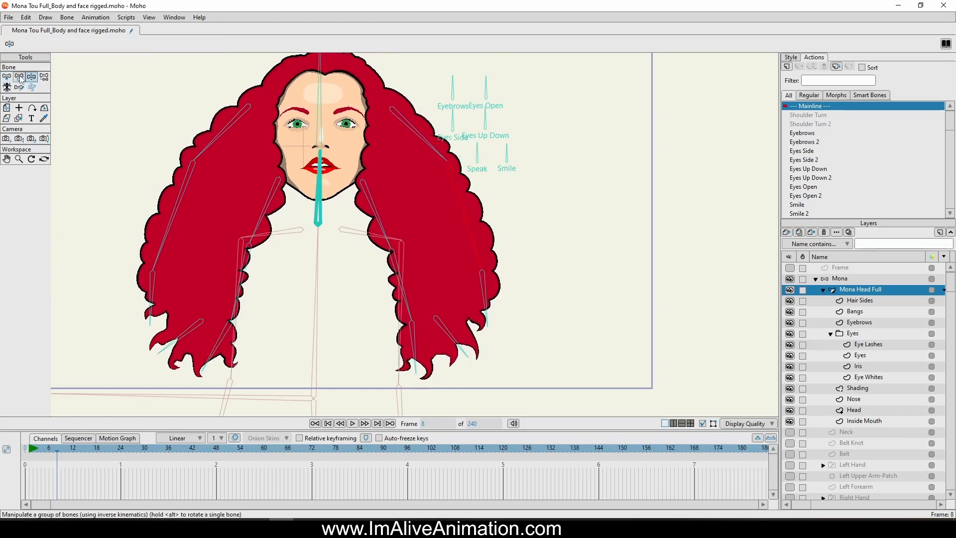
pyautogui.click(20, 77)
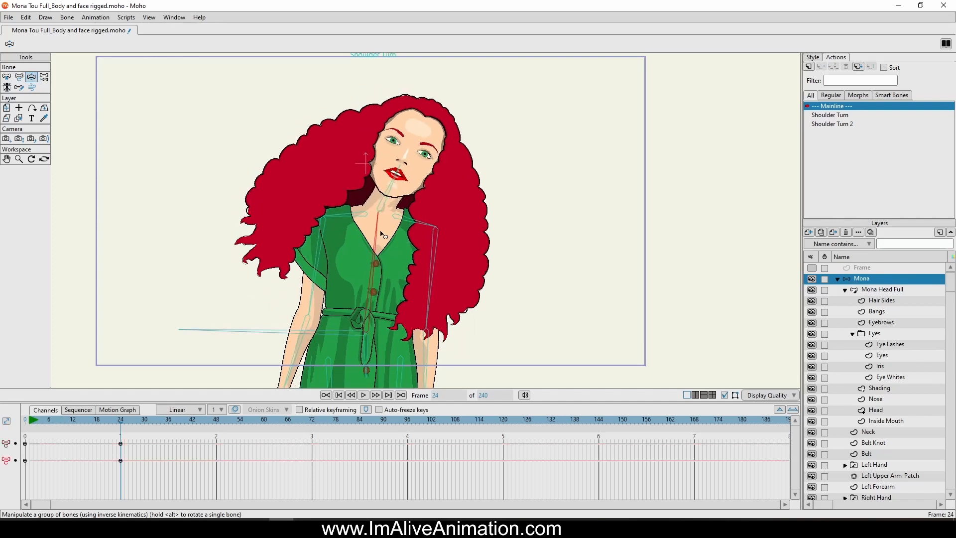
# Step: View the Shoulder Turn pose at frame 24, then reselect Mona Head Full at frame 0
pyautogui.click(882, 289)
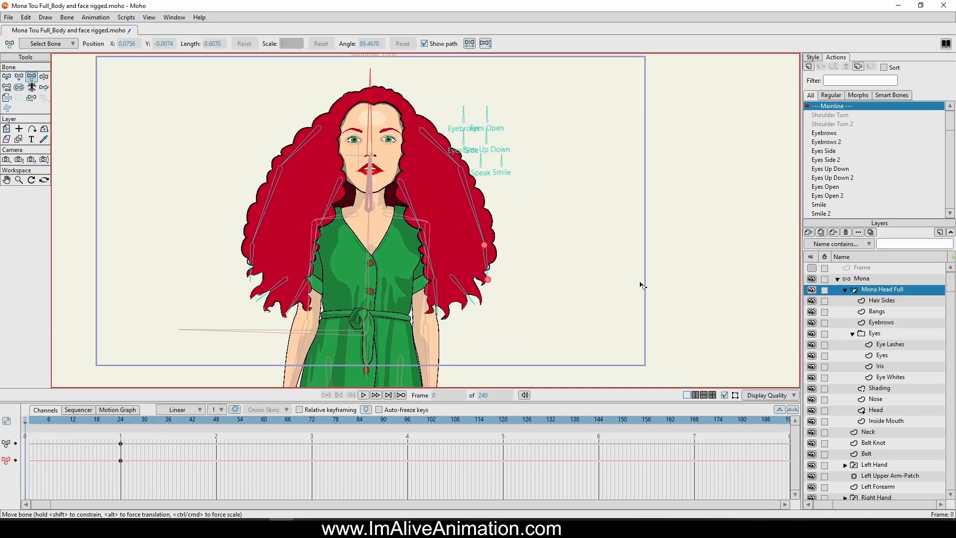
# Step: Add bone B22 through Mona's head in the Mona layer and set its colour to Blue
pyautogui.click(861, 278)
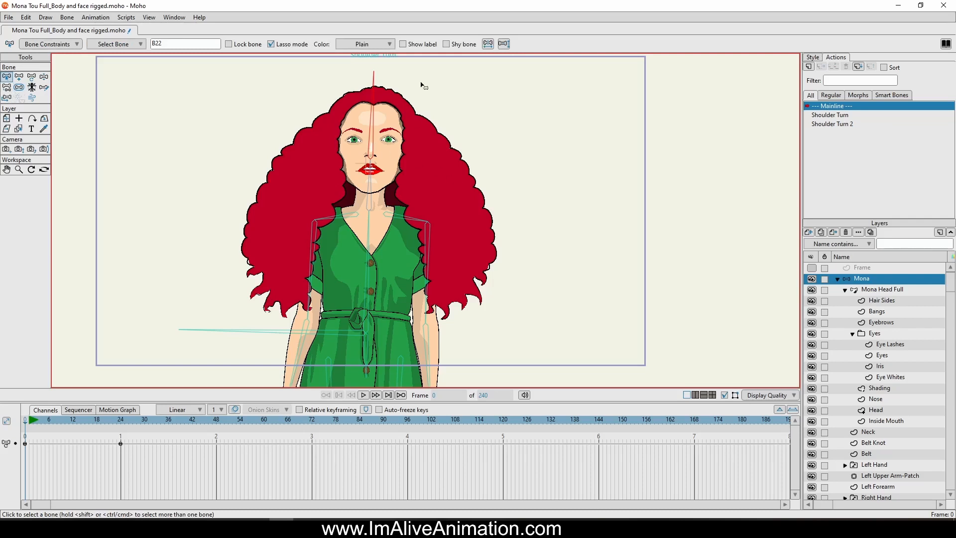
pyautogui.click(365, 44)
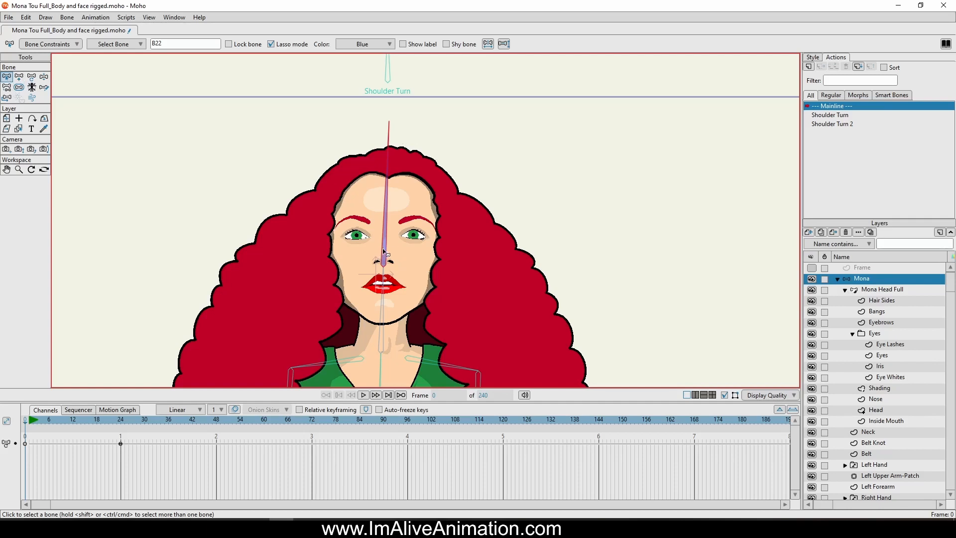
# Step: Tick Independent angle for head bone B22 and close Bone Constraints
pyautogui.click(52, 44)
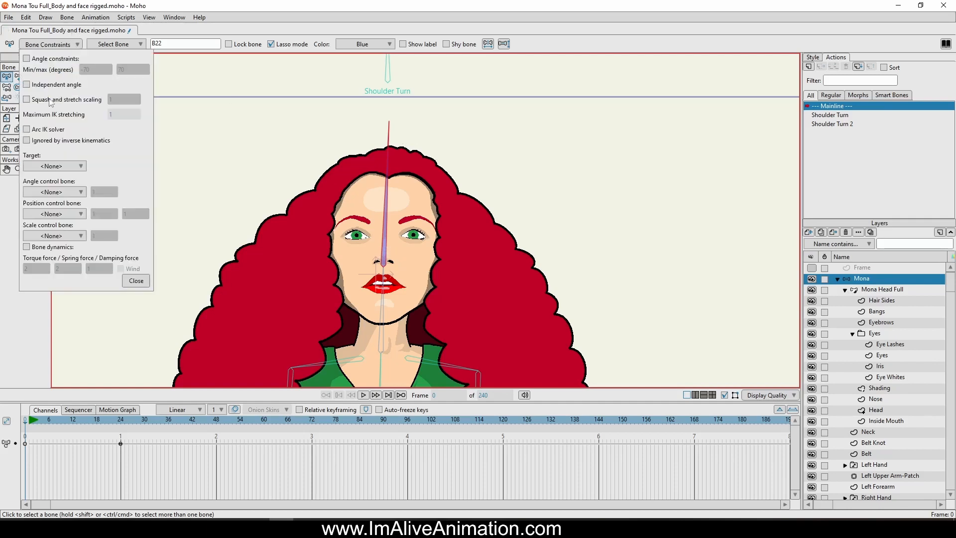
pyautogui.click(29, 85)
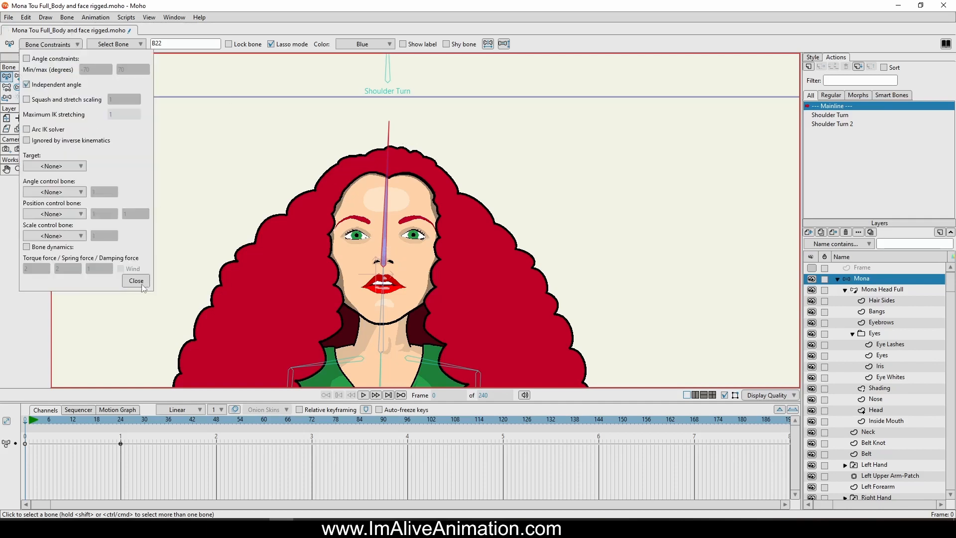
pyautogui.click(136, 280)
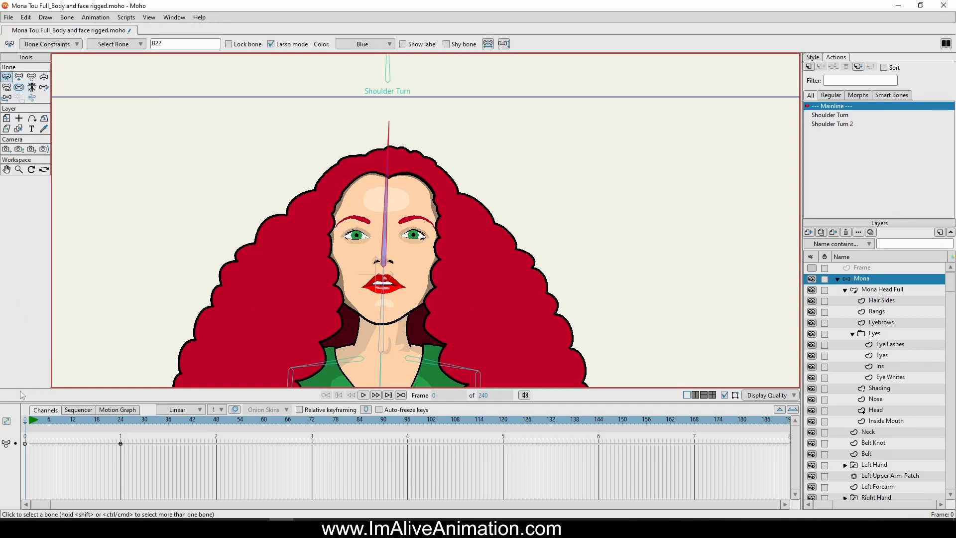
# Step: Go to frame 24 of the shoulder turn and rotate the blue head bone
pyautogui.click(42, 420)
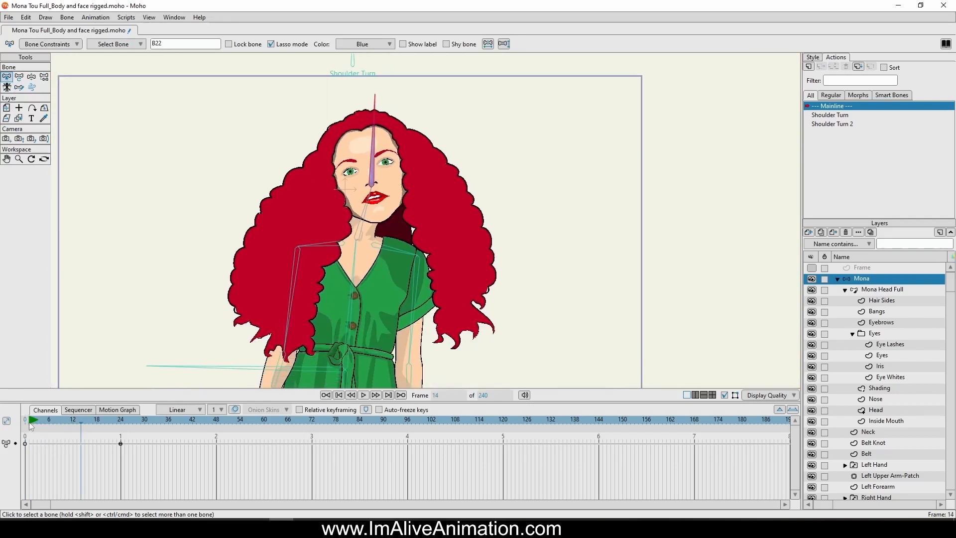
pyautogui.click(120, 433)
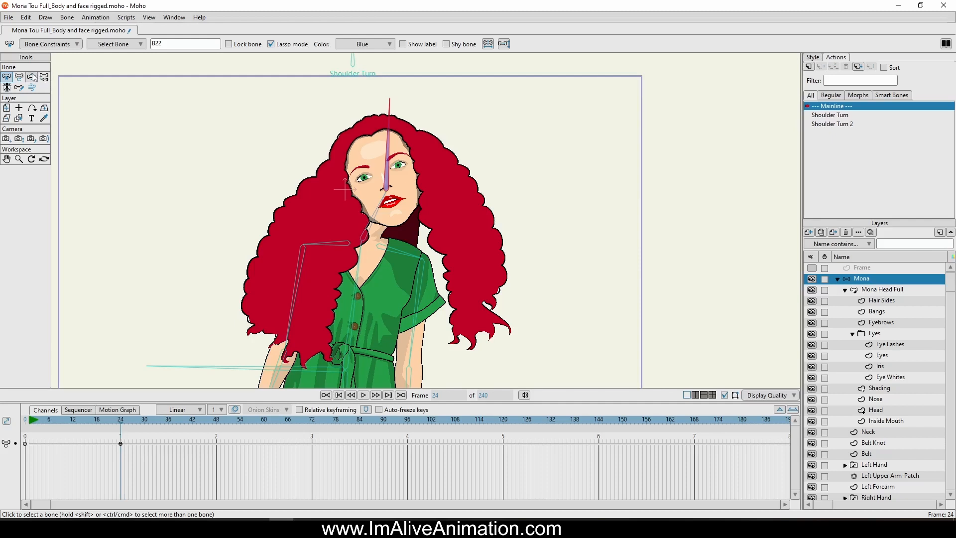
pyautogui.moveTo(882, 291)
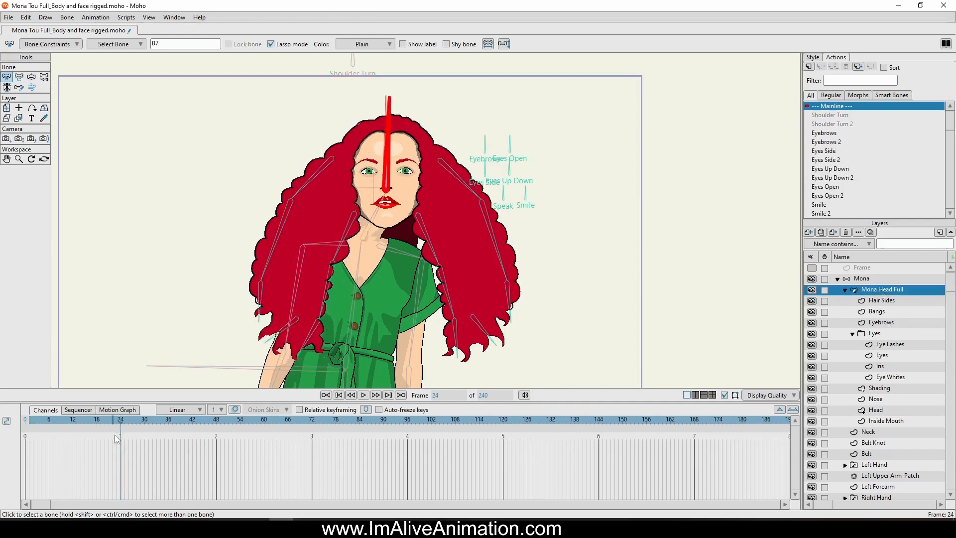
pyautogui.click(64, 419)
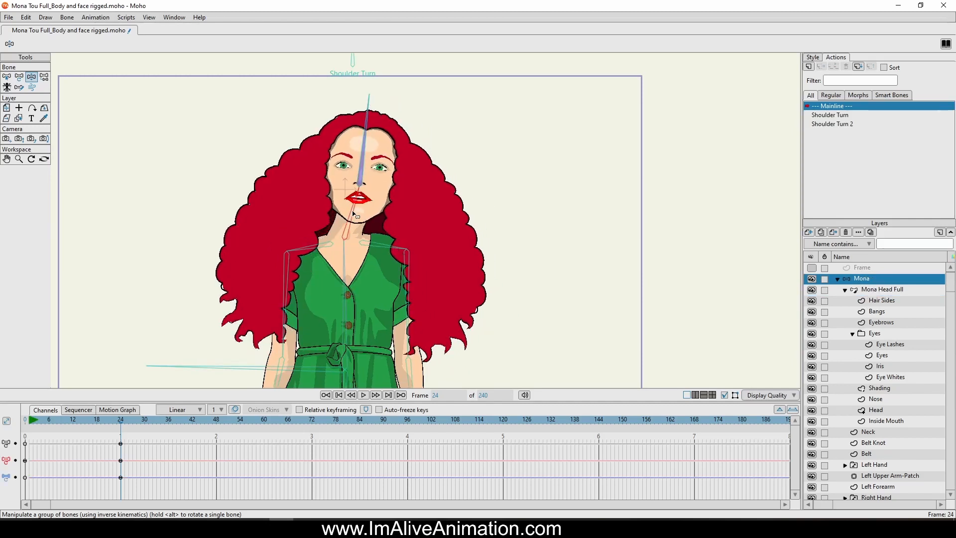
# Step: Swing the left hair bones in Mona Head Full at frame 24, then reselect the Mona layer
pyautogui.click(881, 289)
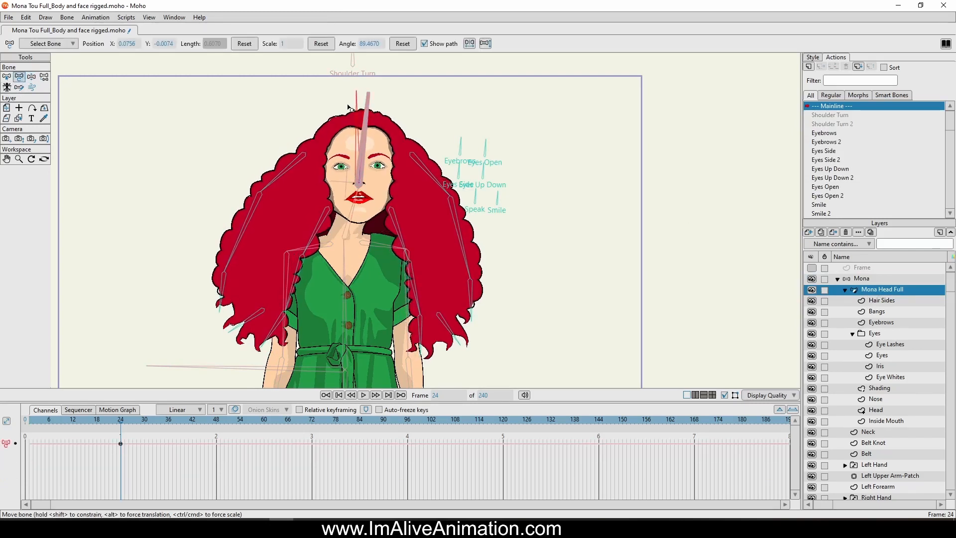
pyautogui.moveTo(363, 107); pyautogui.dragTo(364, 122)
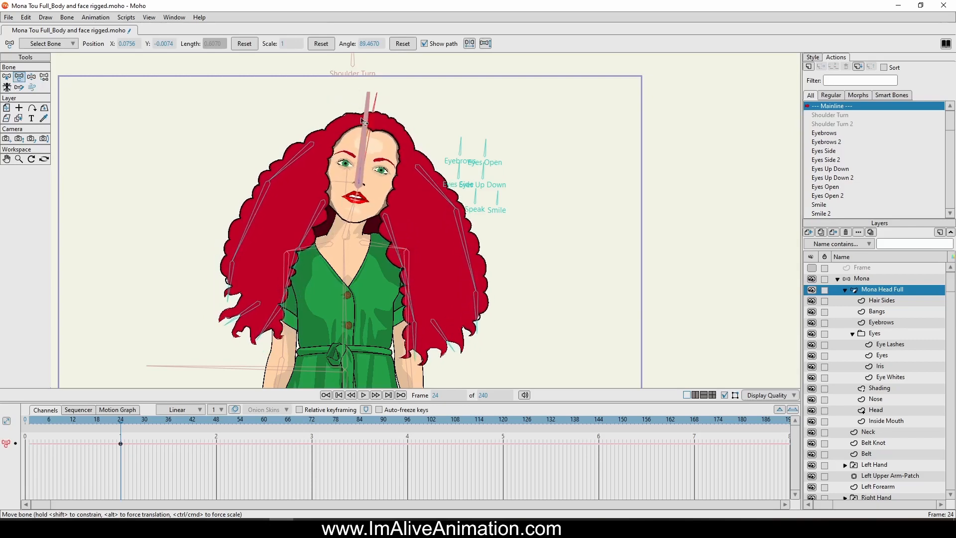
pyautogui.moveTo(363, 122); pyautogui.dragTo(341, 125)
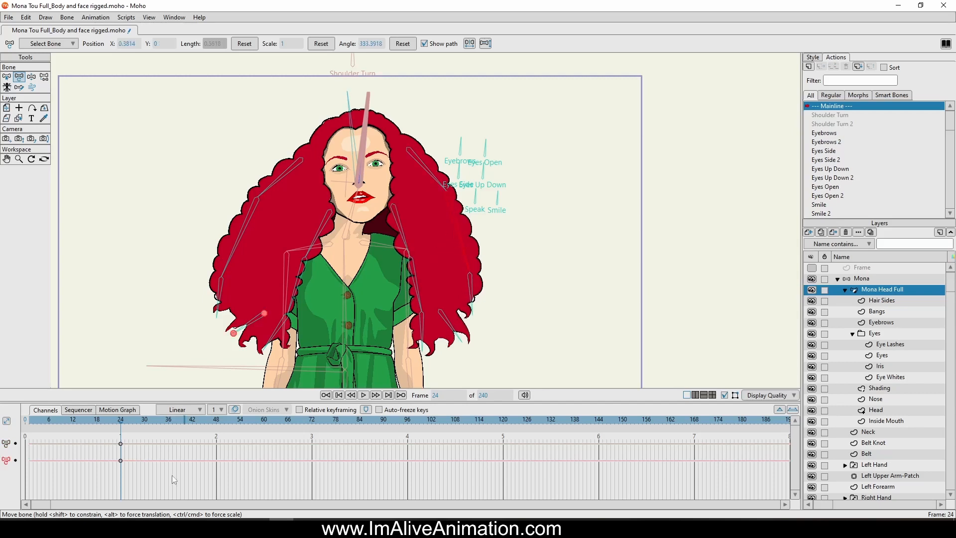
pyautogui.click(861, 279)
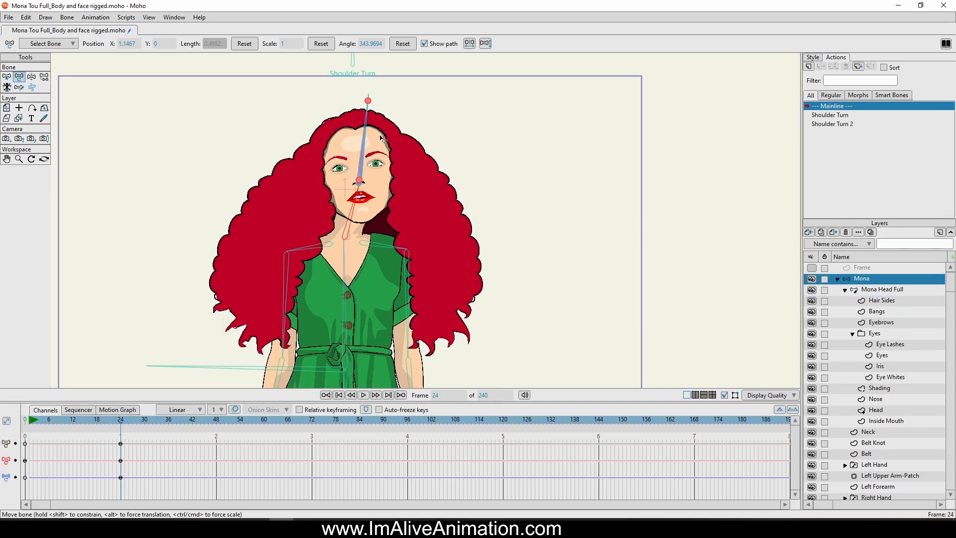
pyautogui.moveTo(367, 144)
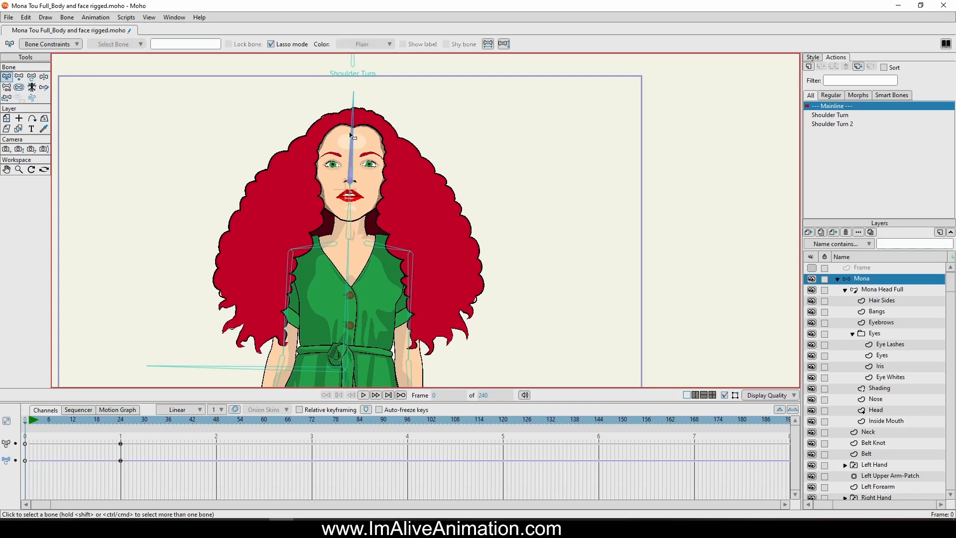
# Step: Select head bone B22, then switch to the Mona Head Full layer at frame 22
pyautogui.click(353, 137)
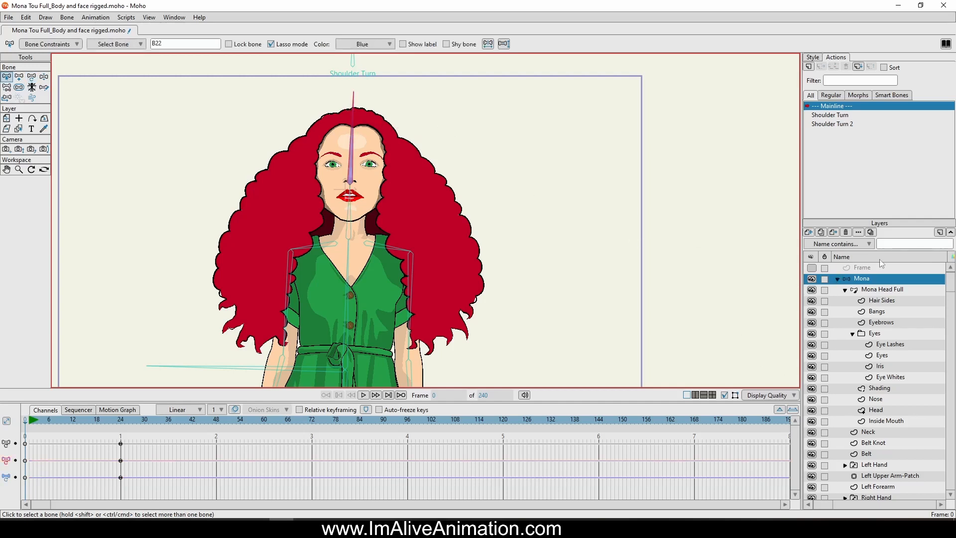
pyautogui.click(447, 44)
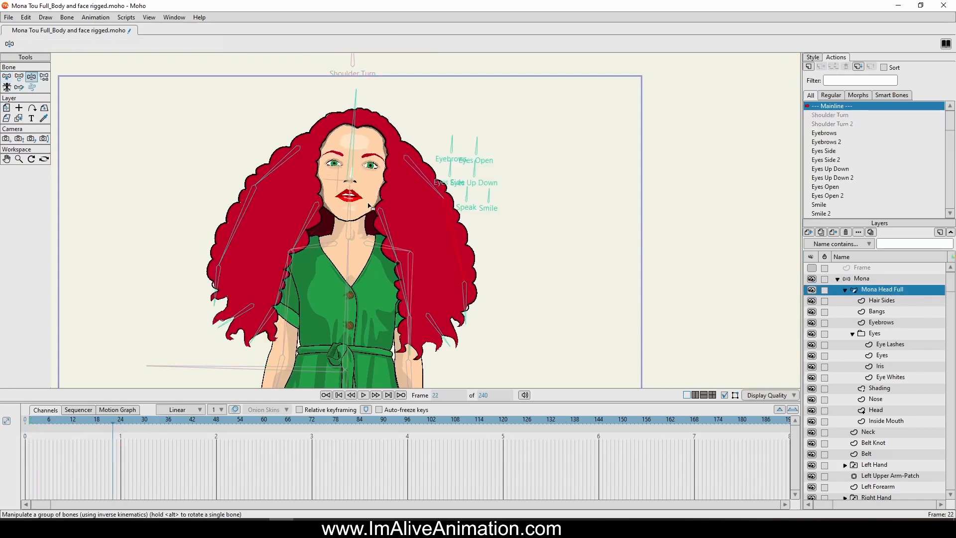
# Step: At frame 22, select the Mona Head Full layer and swing a hair bone to reposition the left hair
pyautogui.click(882, 289)
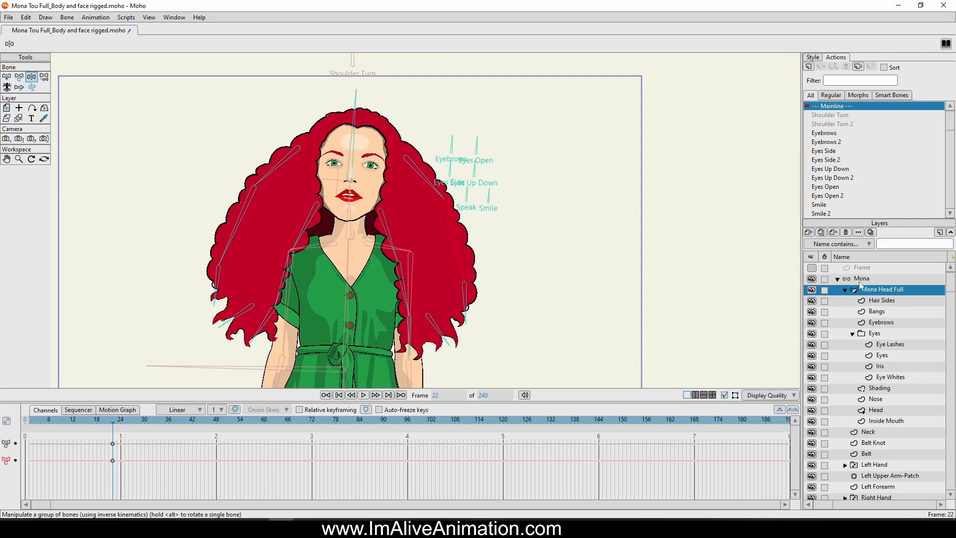
pyautogui.click(861, 278)
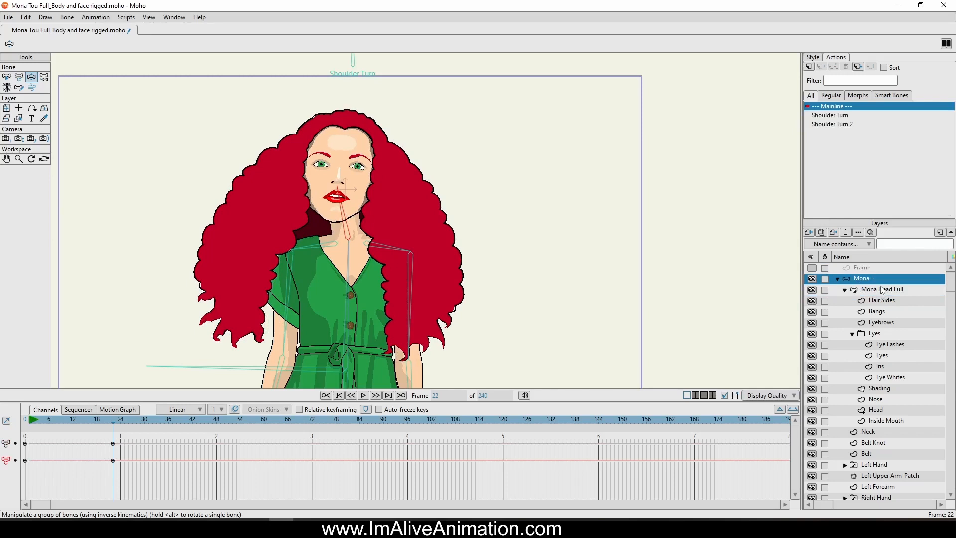
pyautogui.click(882, 290)
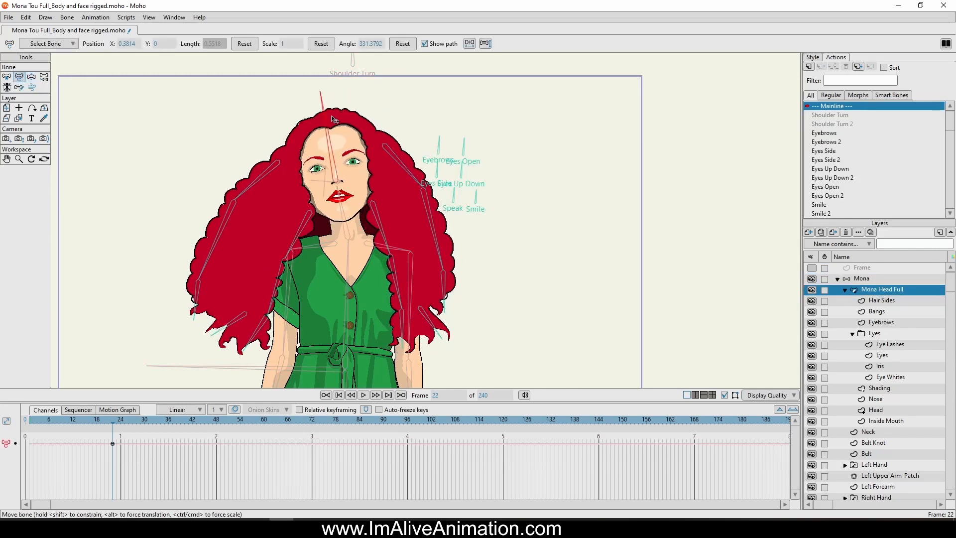
pyautogui.moveTo(333, 119); pyautogui.dragTo(272, 190)
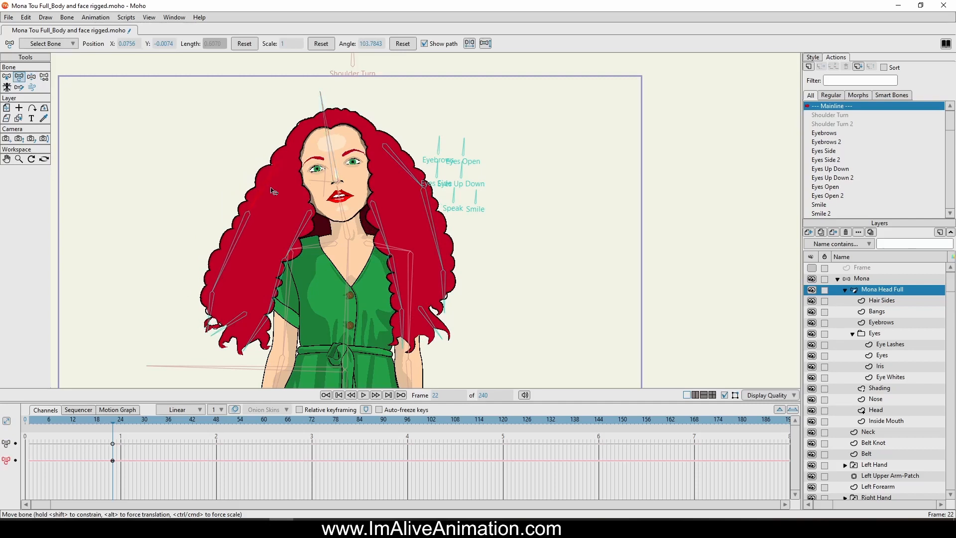